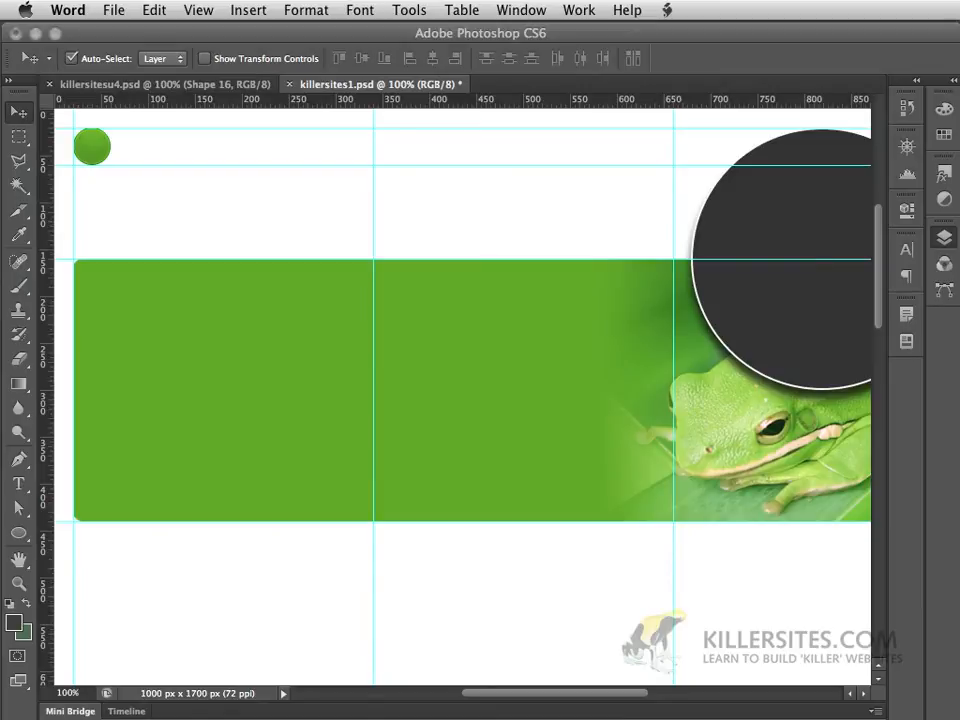
mouse_move(462, 192)
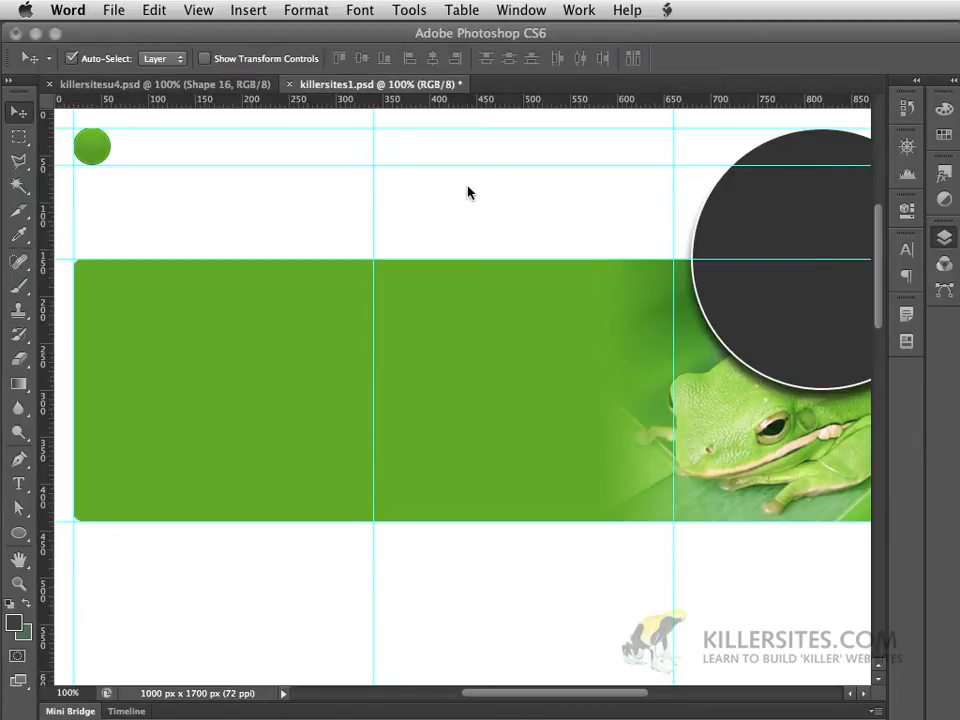
mouse_move(91, 158)
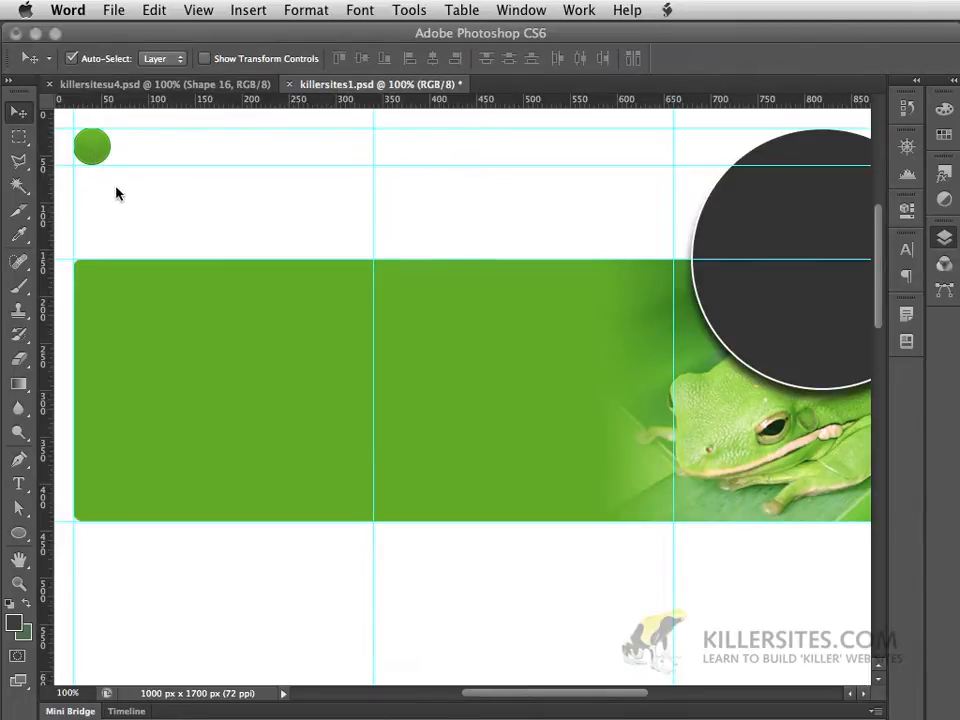
mouse_move(93, 154)
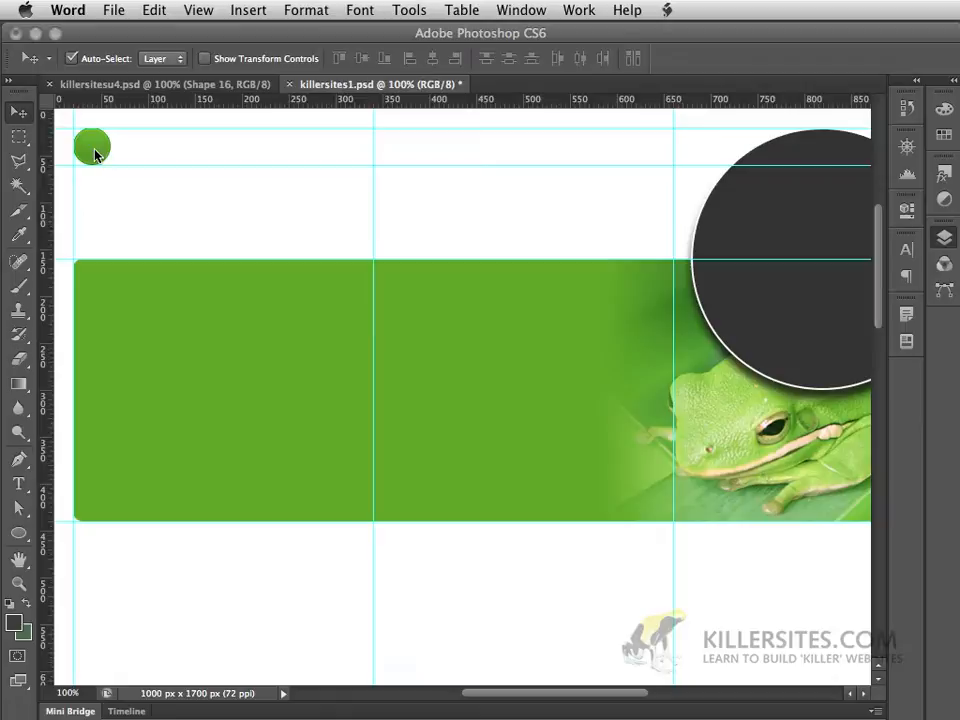
mouse_move(85, 152)
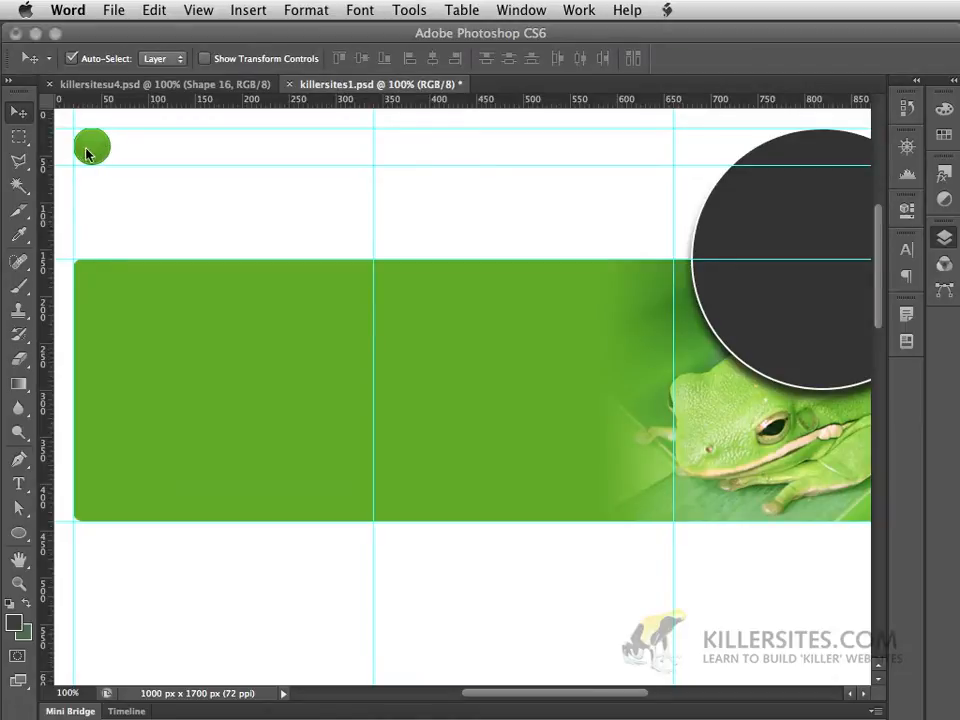
mouse_move(96, 148)
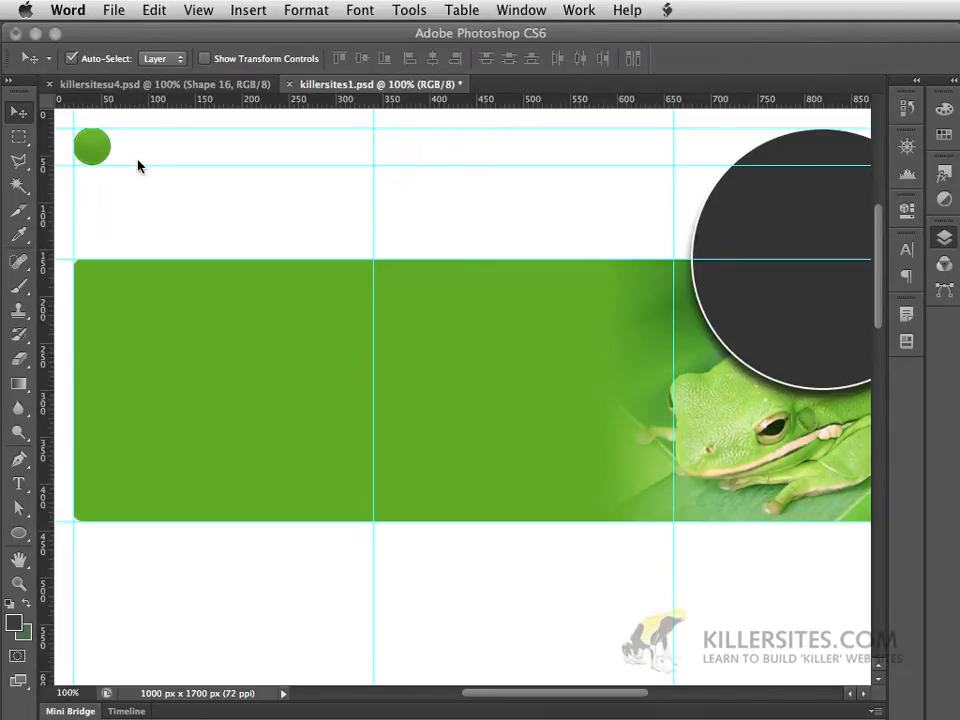
mouse_move(127, 160)
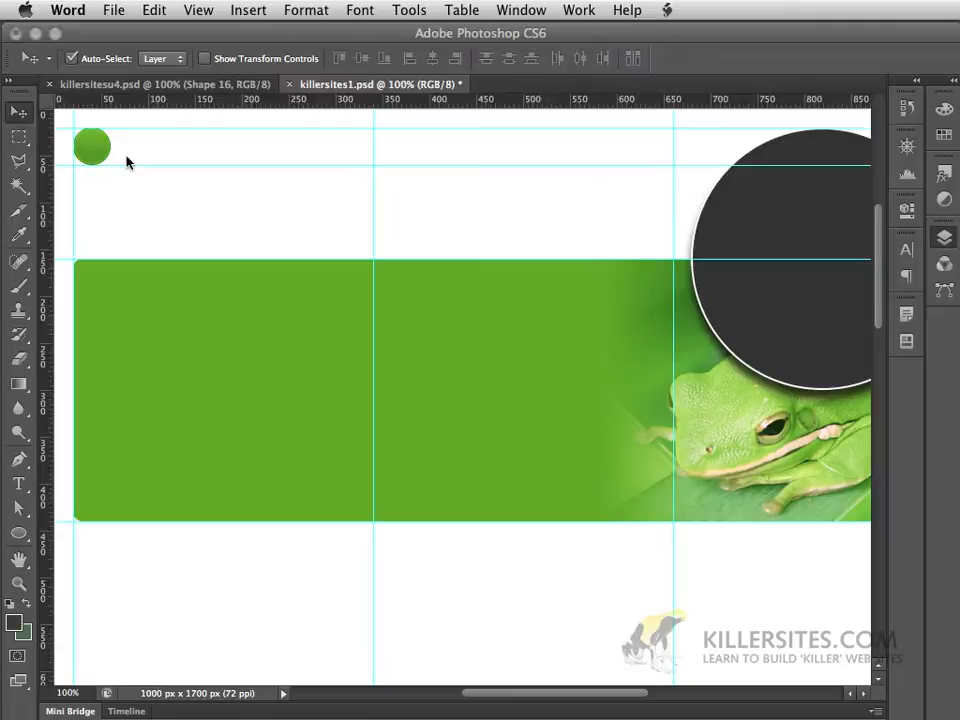
mouse_move(120, 108)
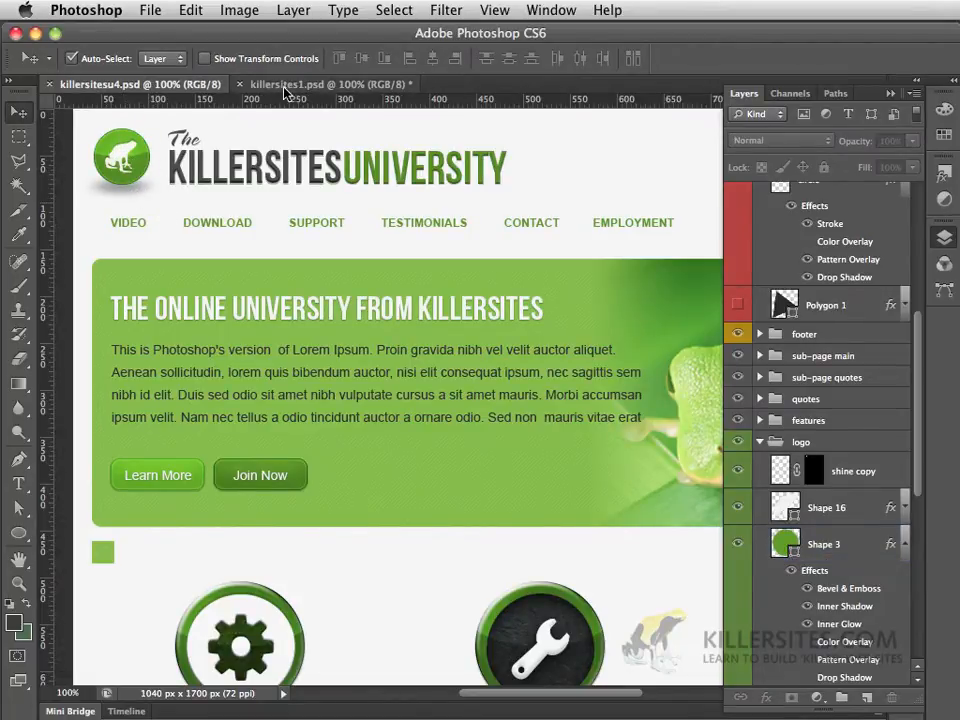
left_click(326, 84)
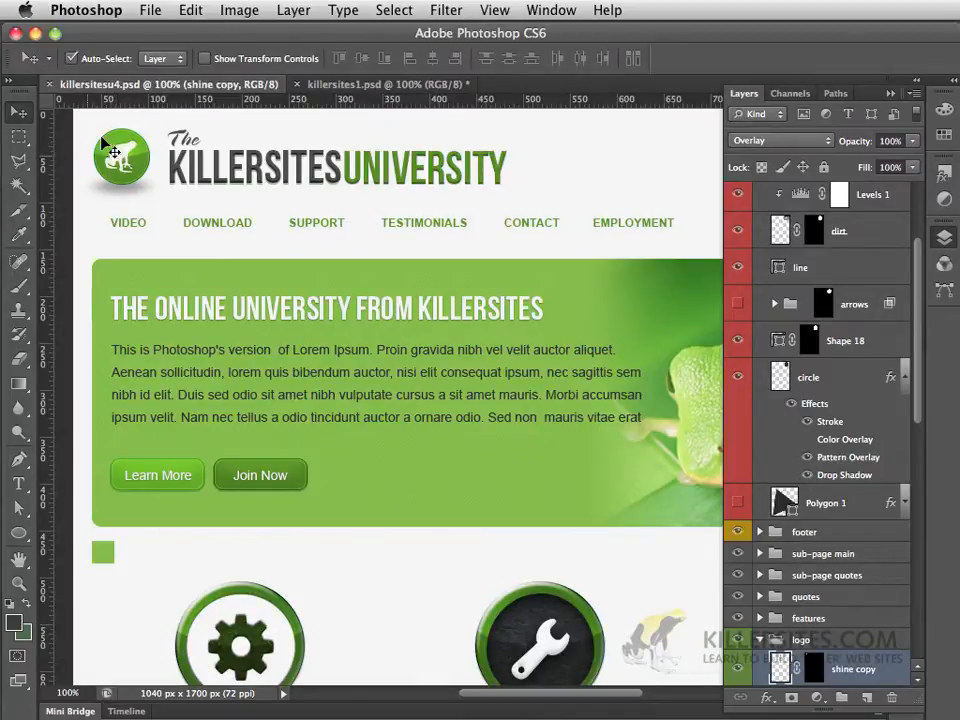
mouse_move(150, 180)
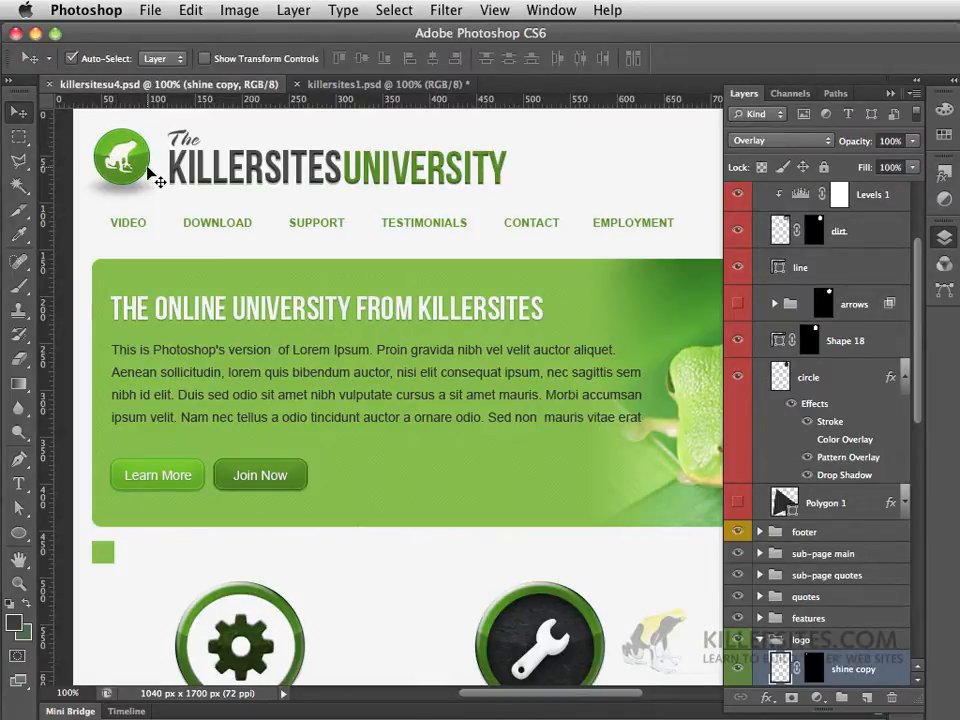
mouse_move(160, 150)
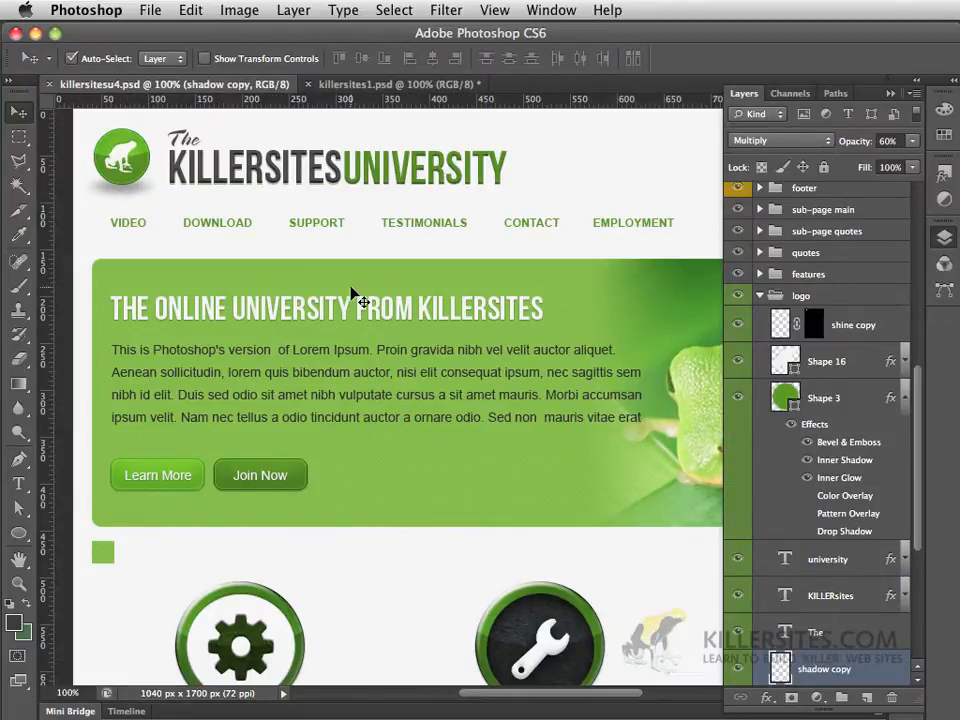
scroll("down", 3)
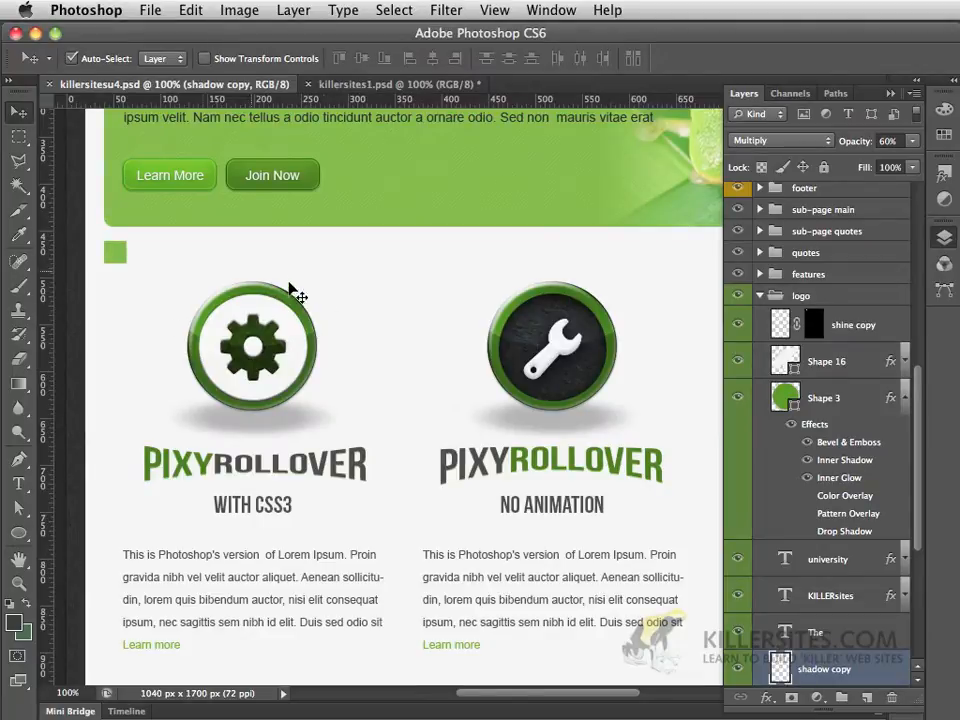
mouse_move(242, 447)
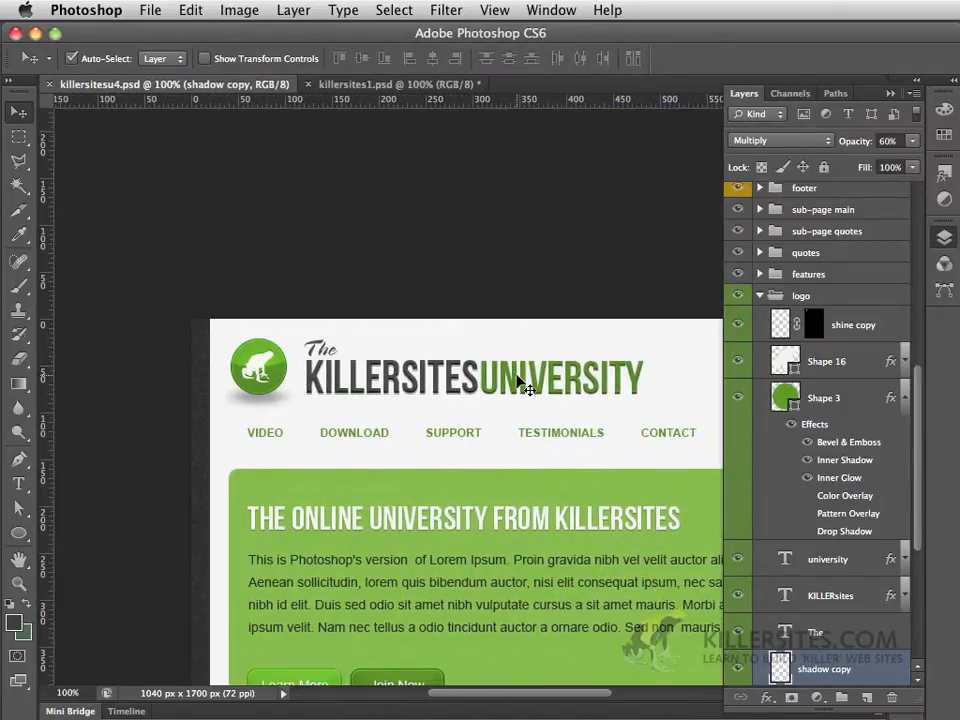
- Switch back to the killersites1.psd working layout file
left_click(393, 84)
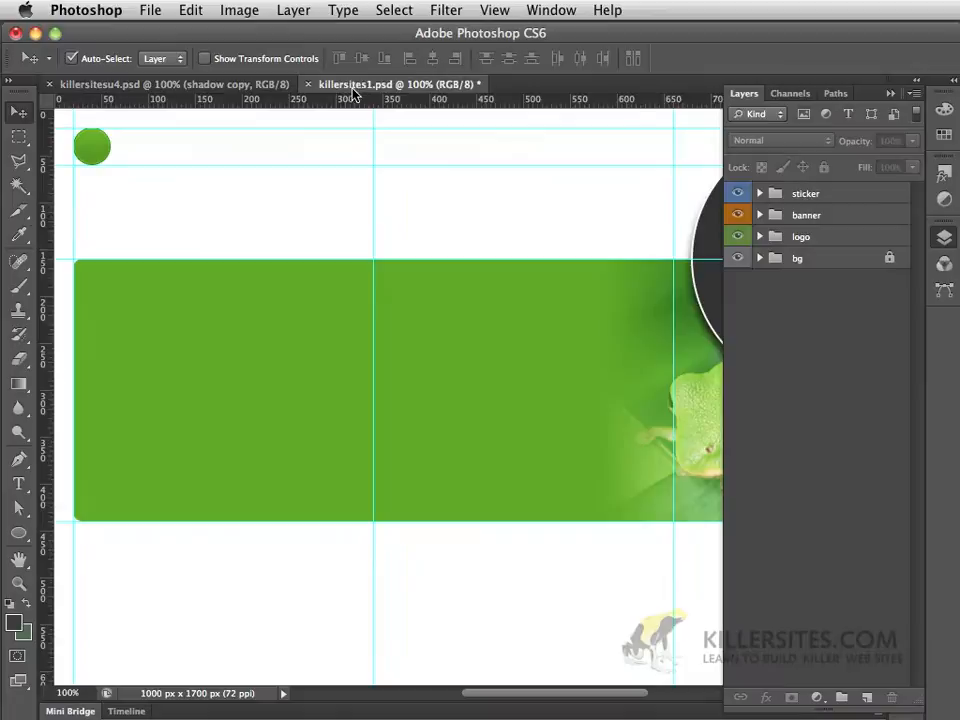
mouse_move(333, 100)
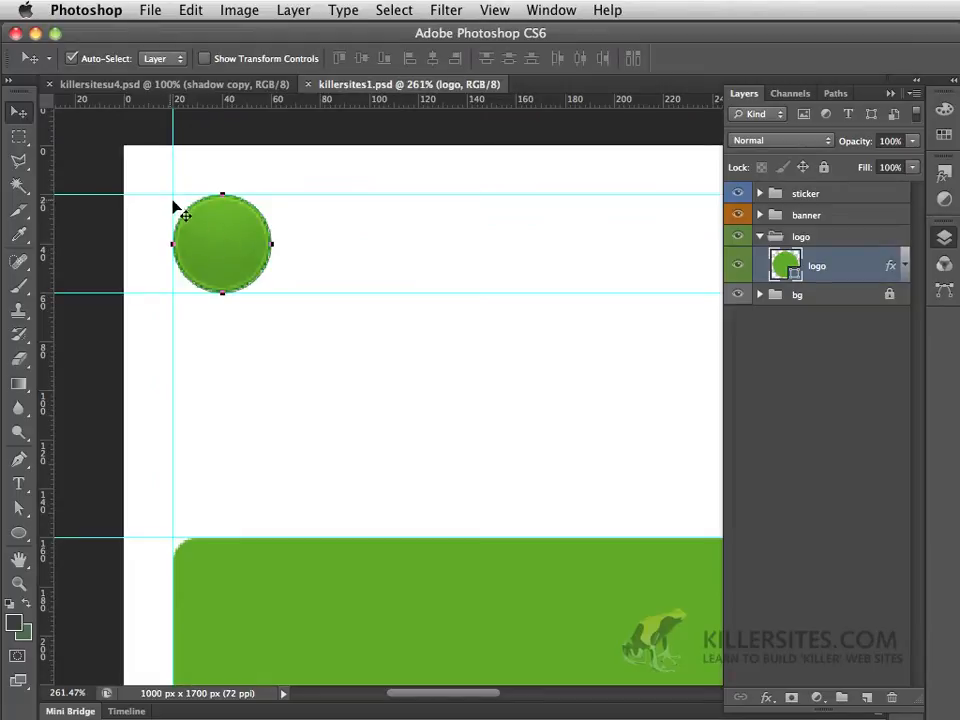
mouse_move(235, 253)
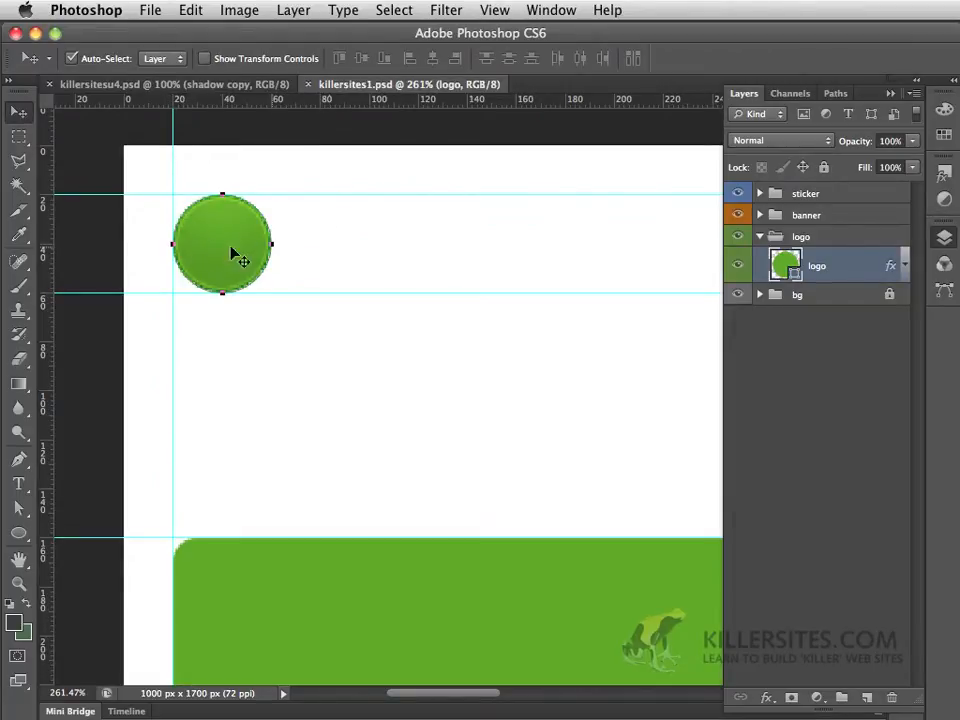
mouse_move(289, 222)
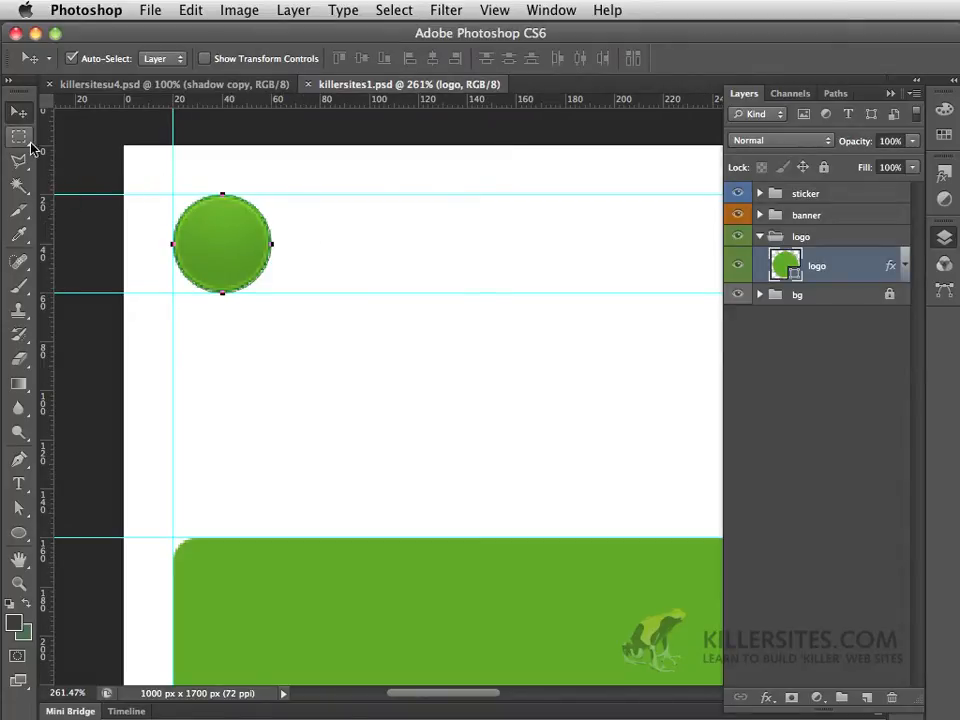
- Pick the Elliptical Marquee Tool and drag a 10 px feathered oval over the circle's top
left_click(18, 135)
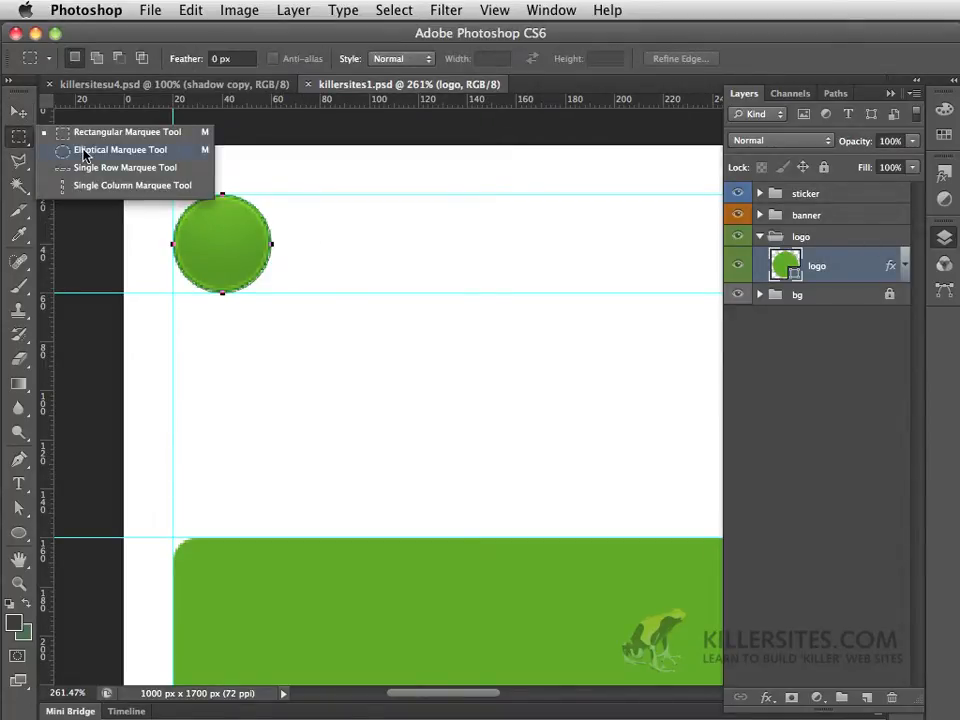
left_click(107, 149)
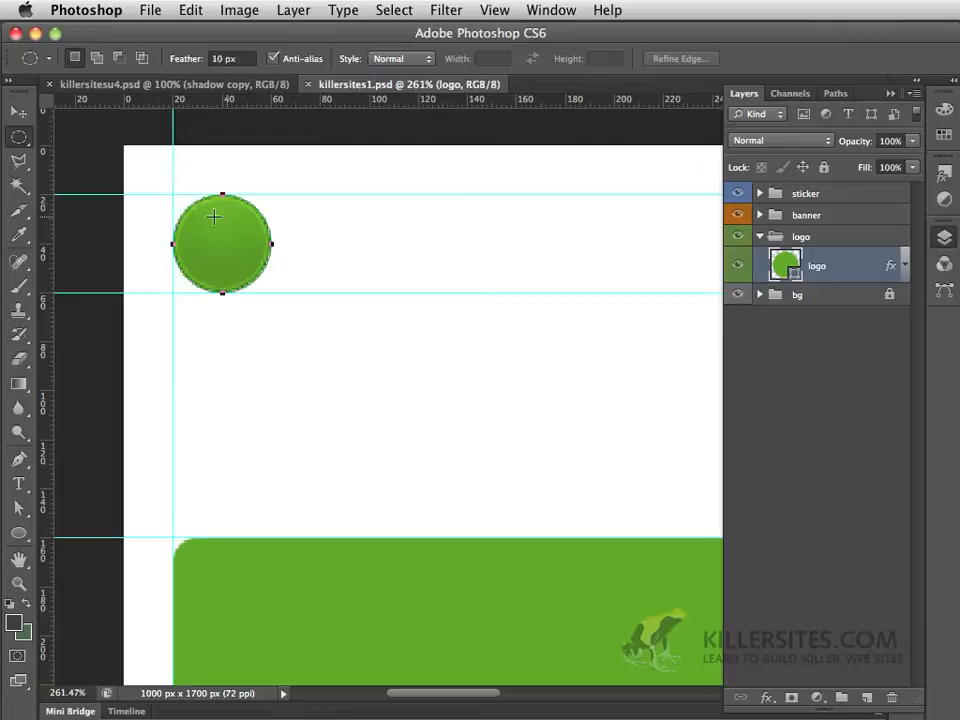
mouse_move(154, 158)
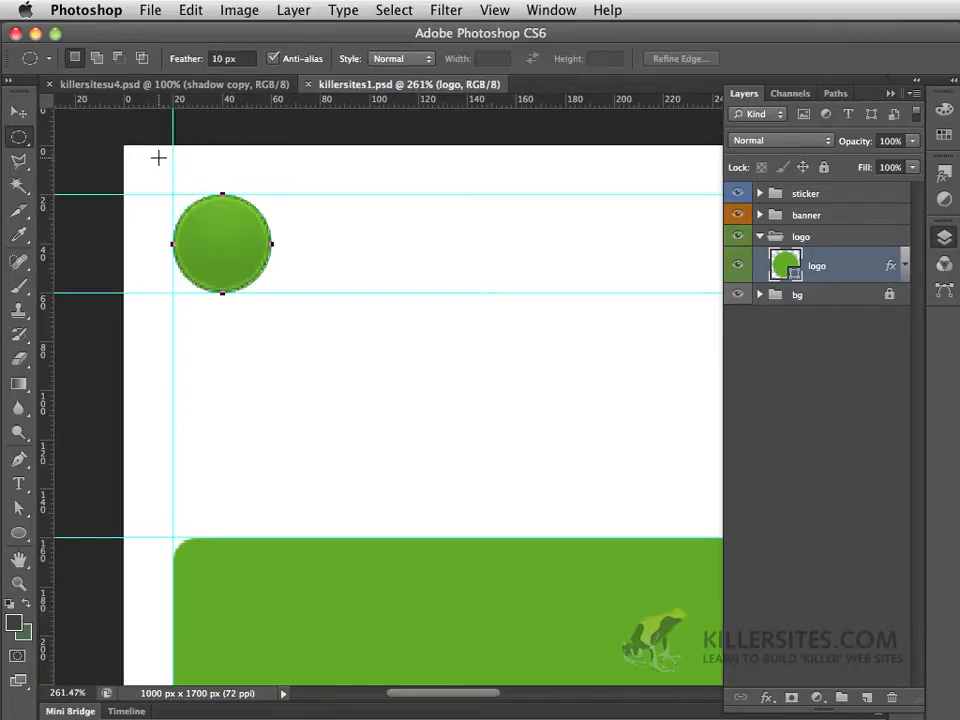
mouse_move(220, 194)
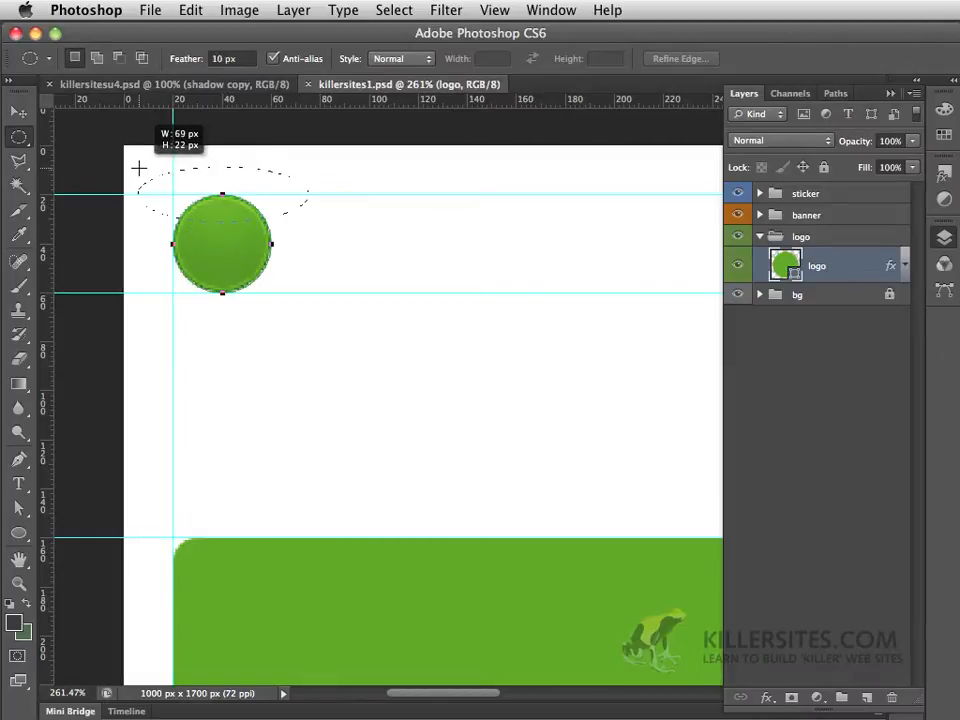
left_click_drag(137, 167, 168, 158)
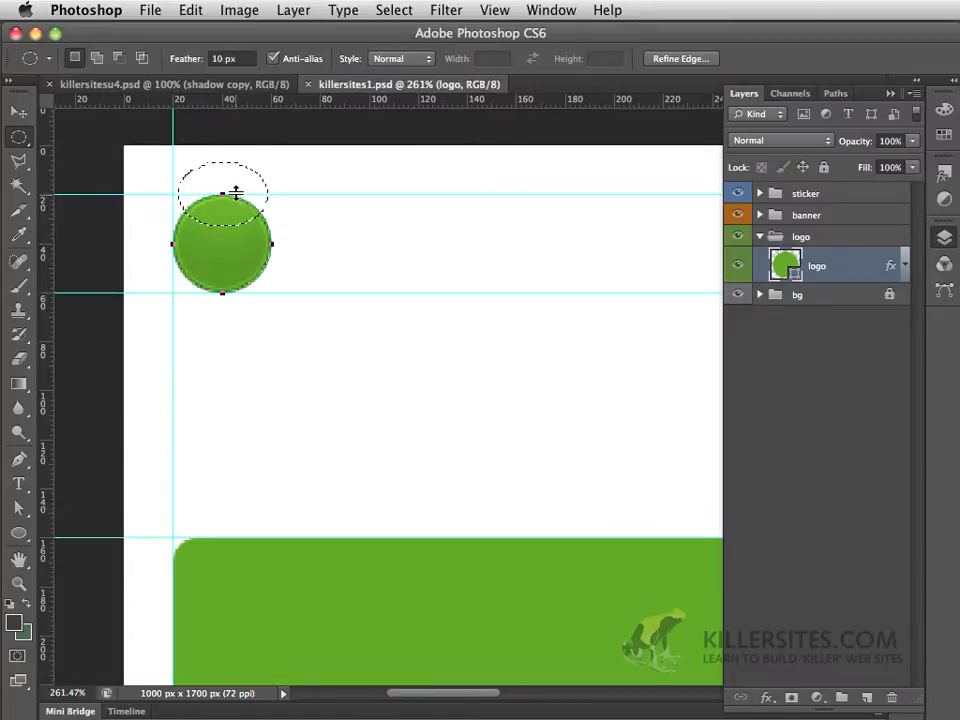
key("Cmd+D")
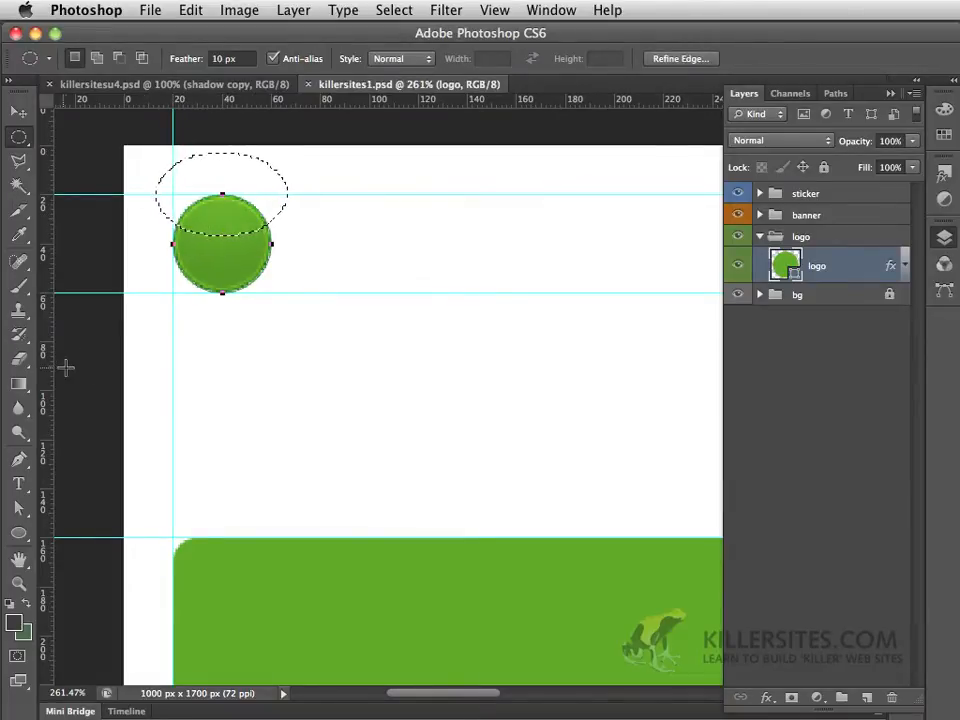
- Choose the Gradient tool and set the gradient's colour stop to white in the Gradient Editor
left_click(18, 379)
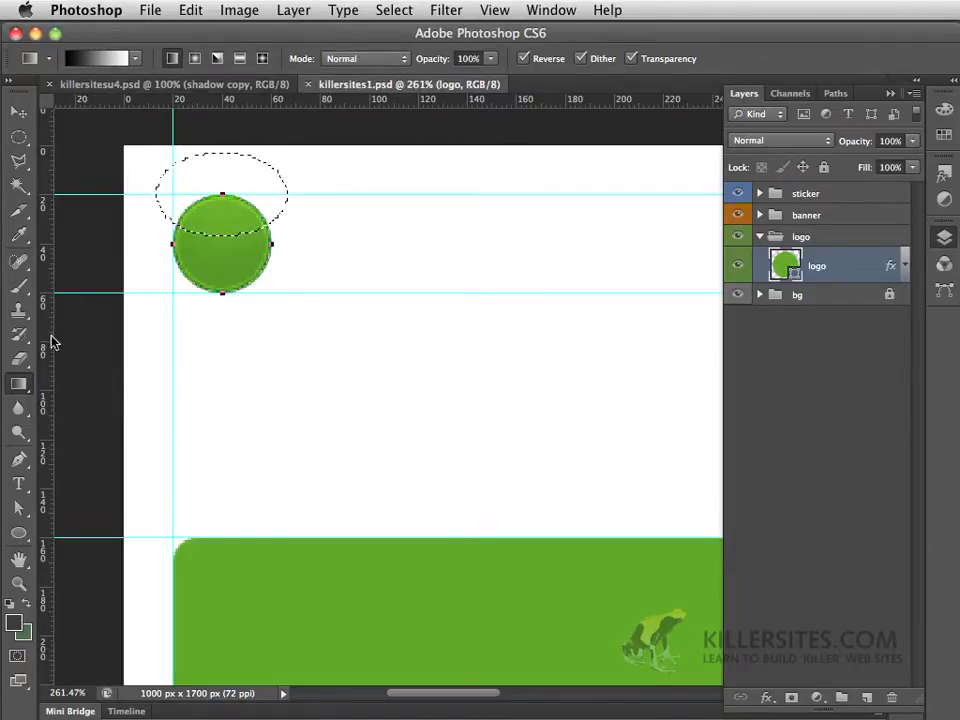
mouse_move(18, 385)
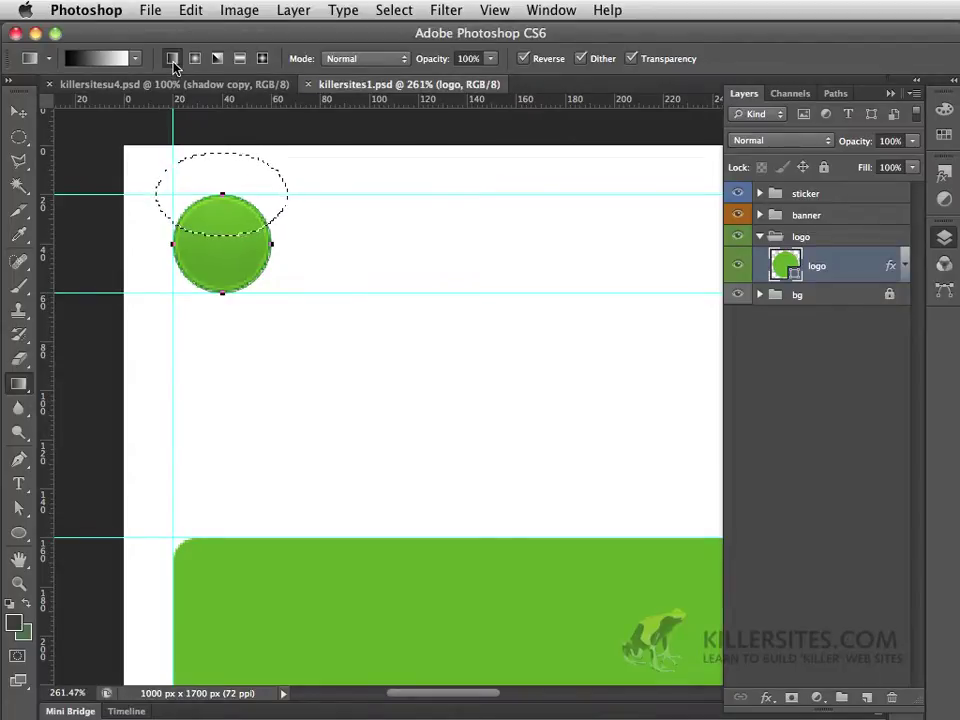
left_click(100, 54)
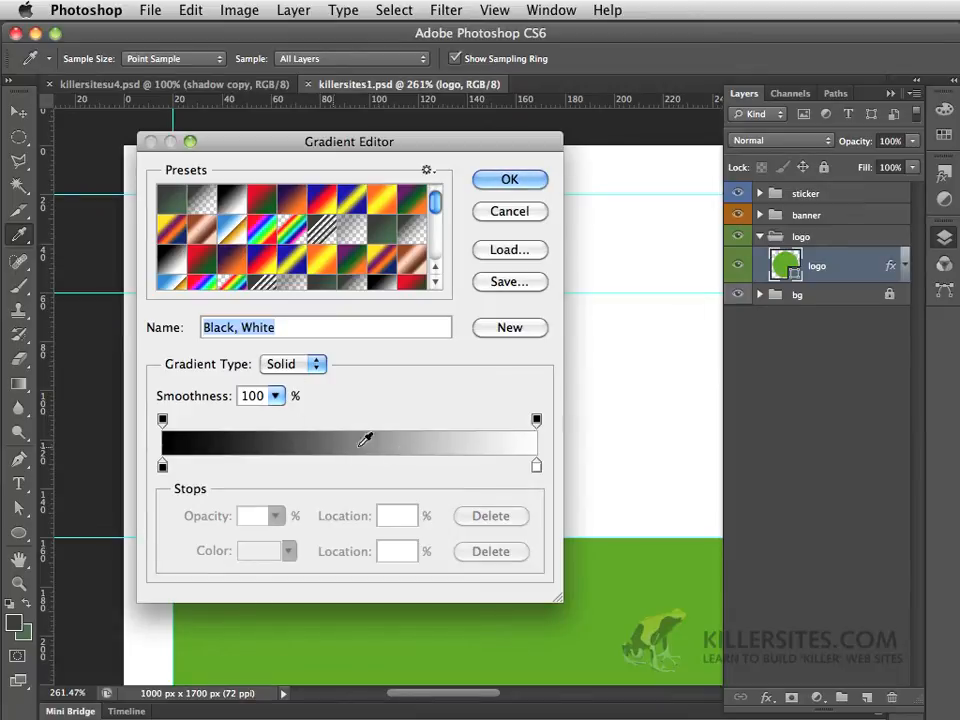
mouse_move(534, 466)
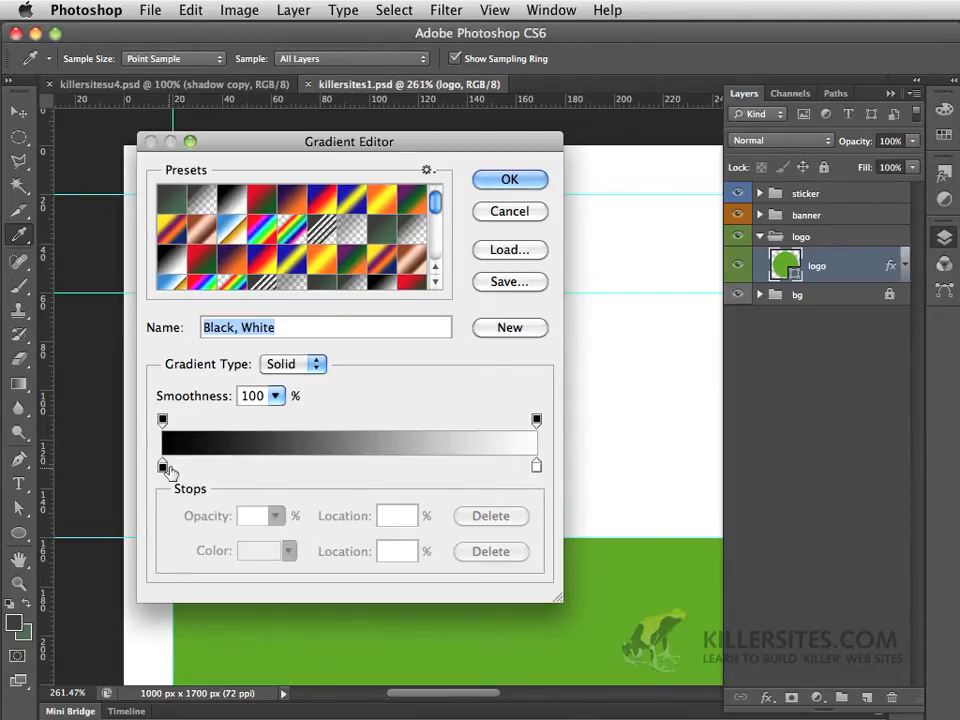
double_click(162, 465)
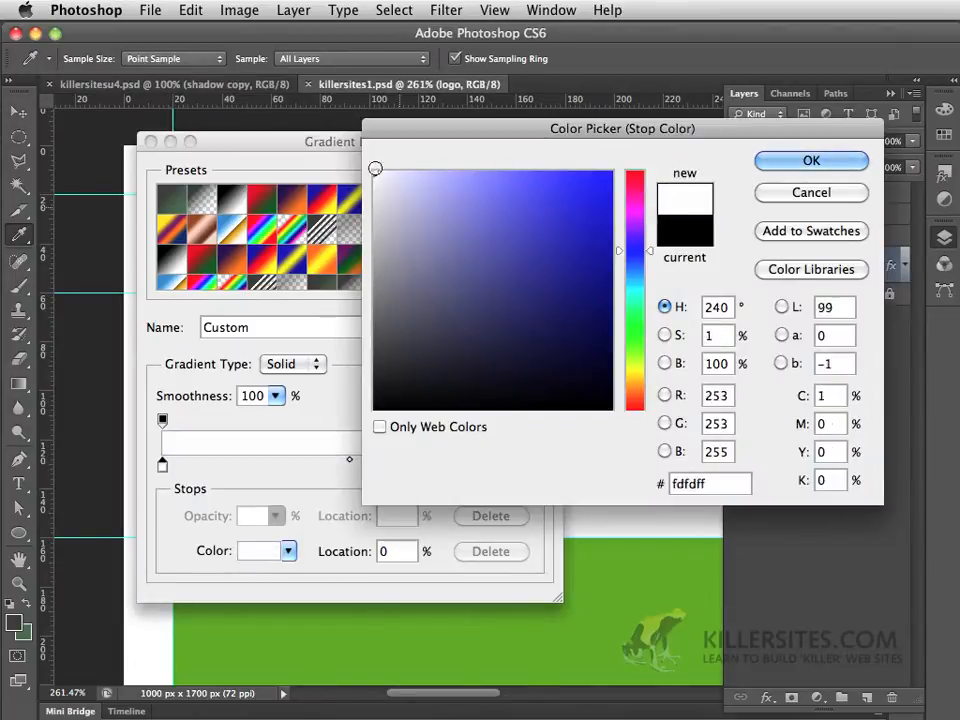
left_click(810, 160)
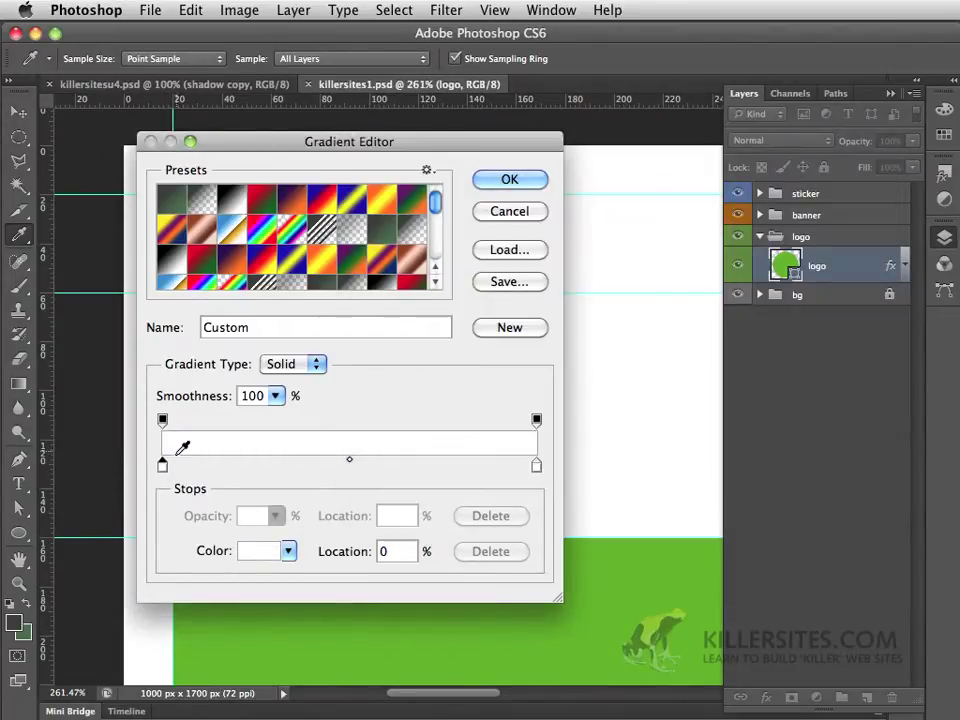
left_click(162, 420)
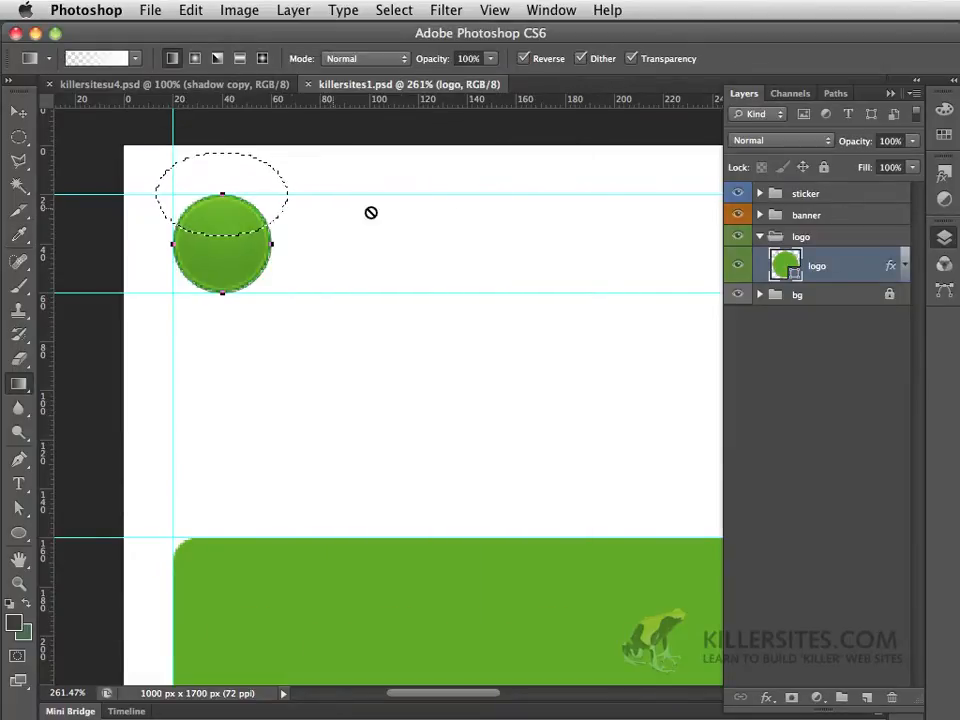
mouse_move(68, 390)
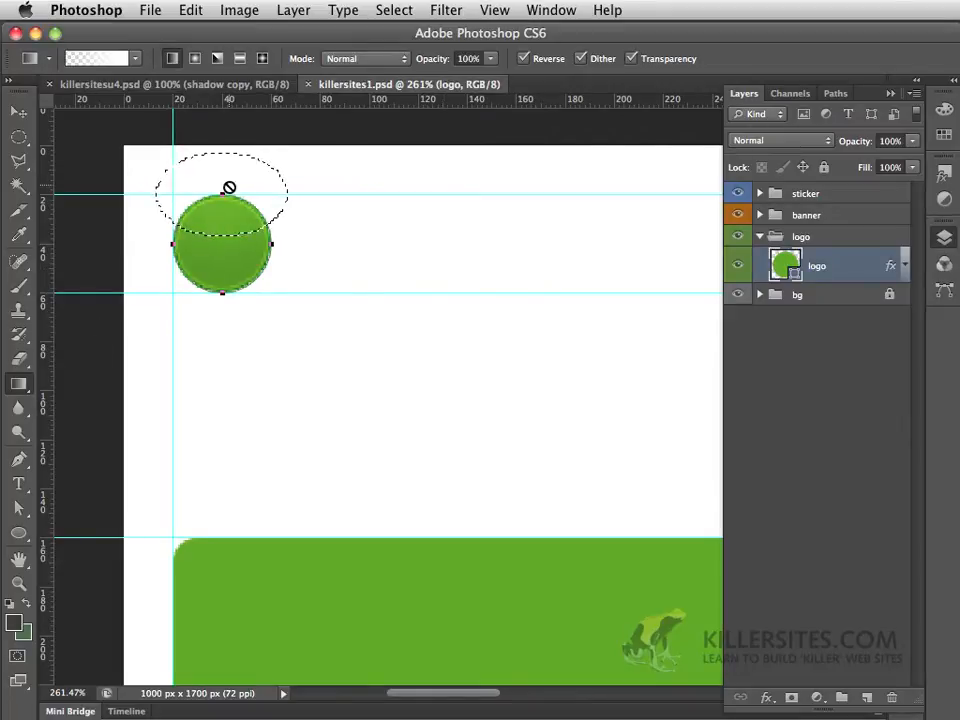
mouse_move(220, 189)
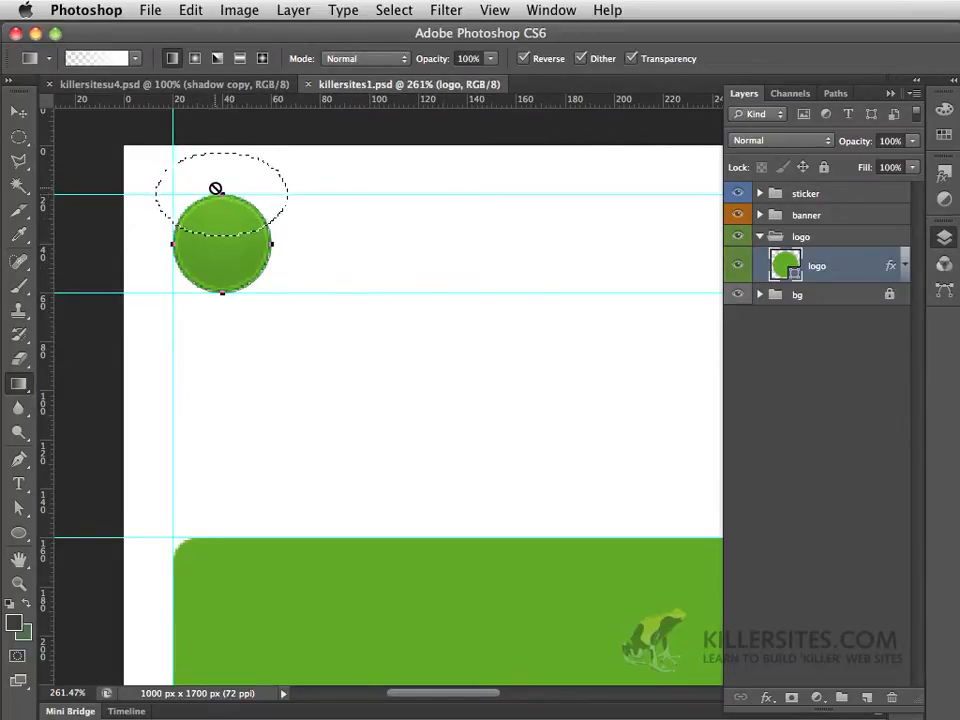
mouse_move(227, 182)
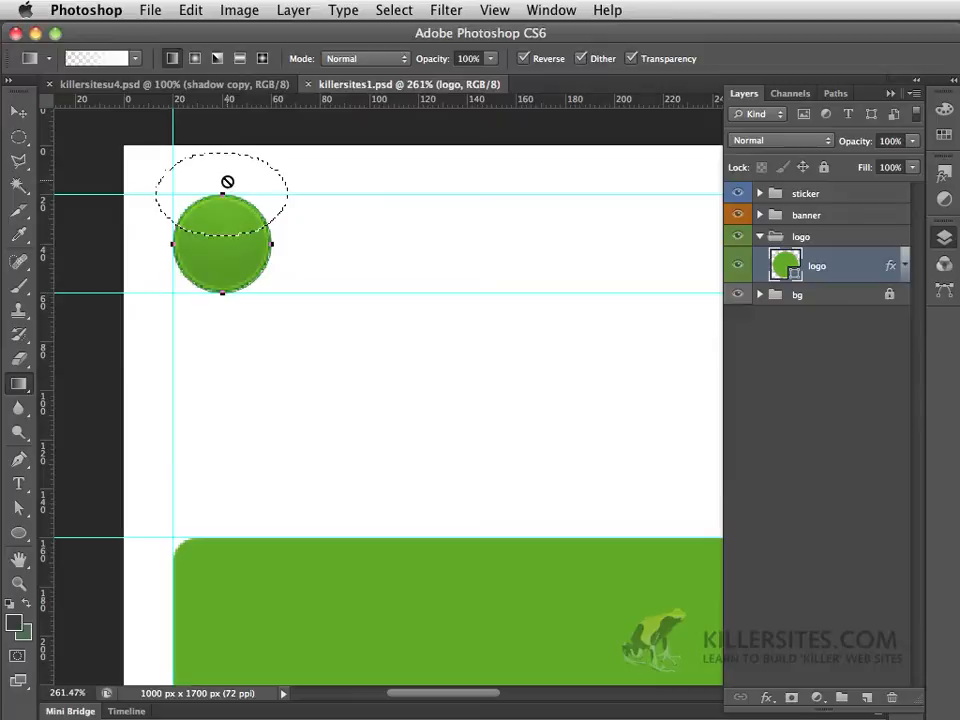
mouse_move(847, 544)
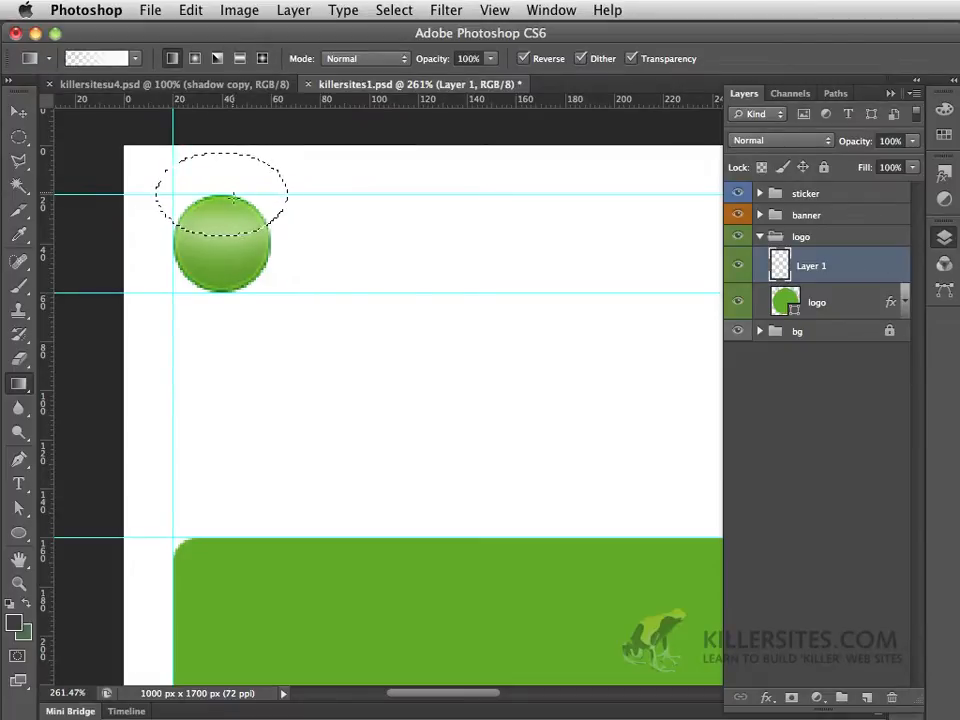
mouse_move(221, 213)
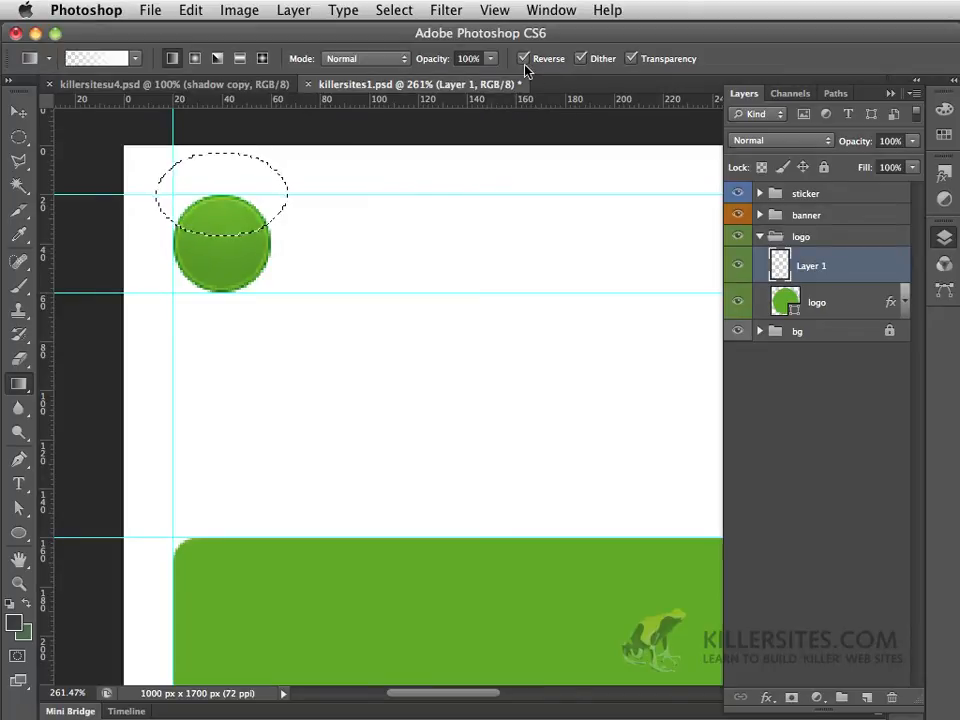
mouse_move(527, 64)
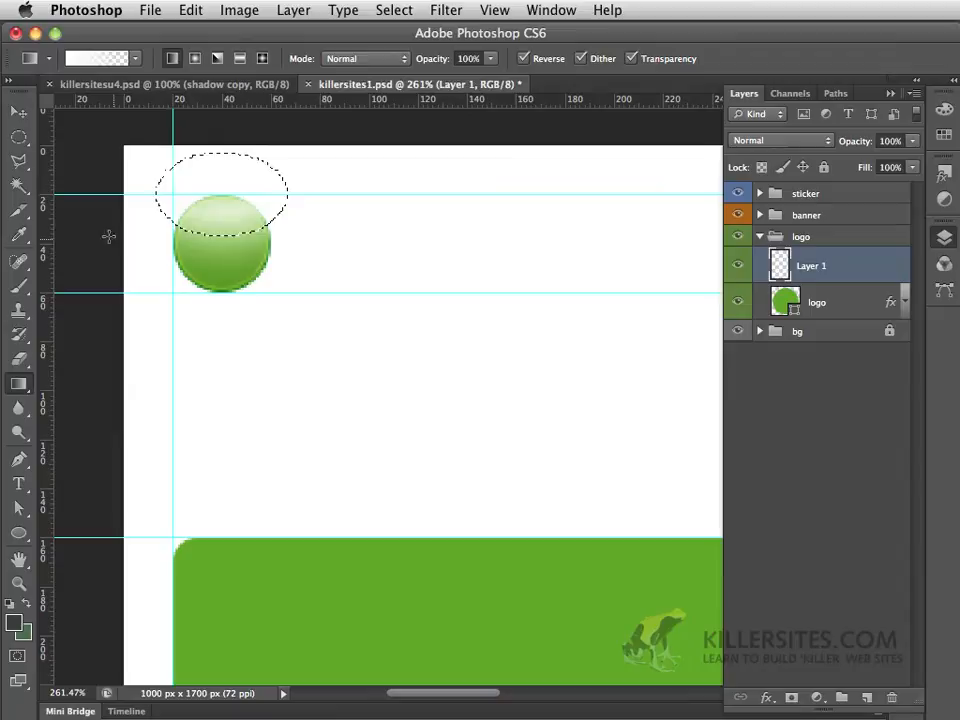
mouse_move(290, 240)
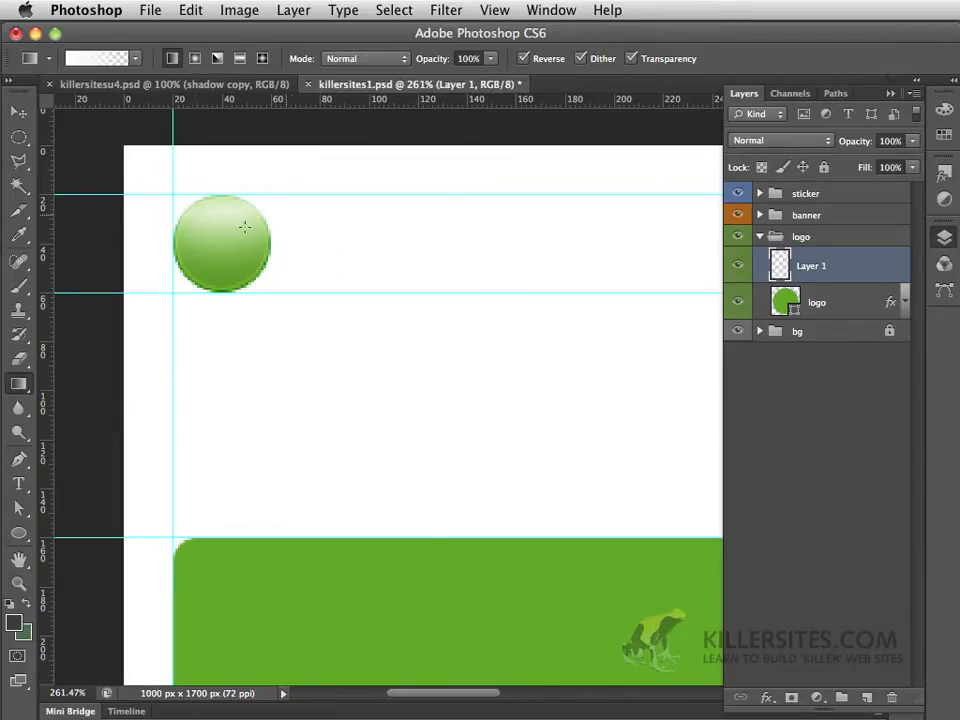
mouse_move(239, 208)
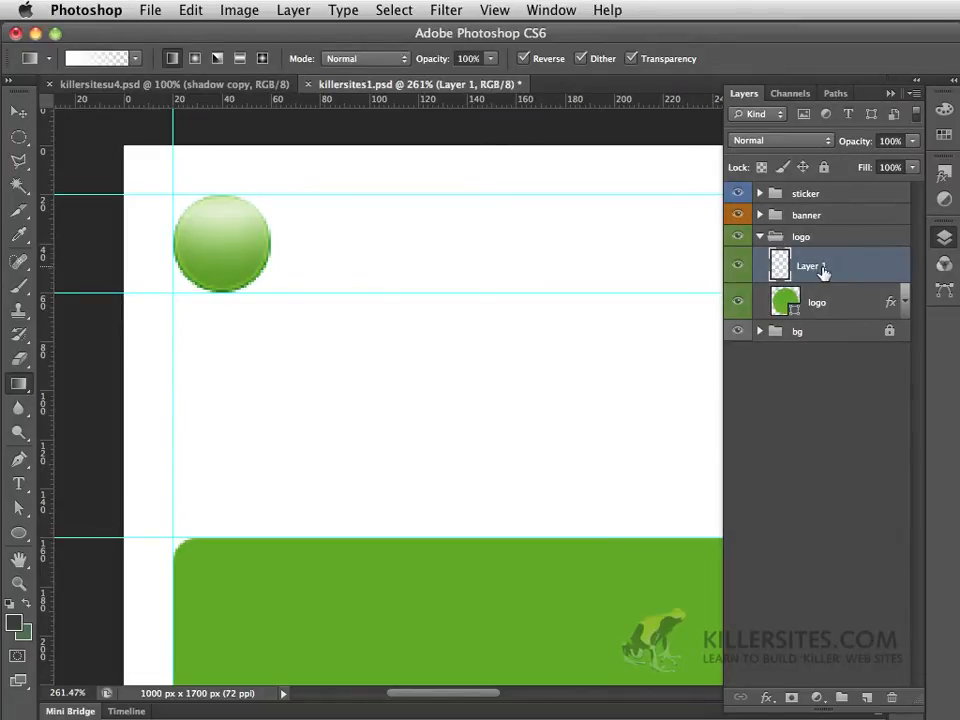
- Target the shine layer, add a new empty layer above the circle, and open the shape flyout
left_click(780, 140)
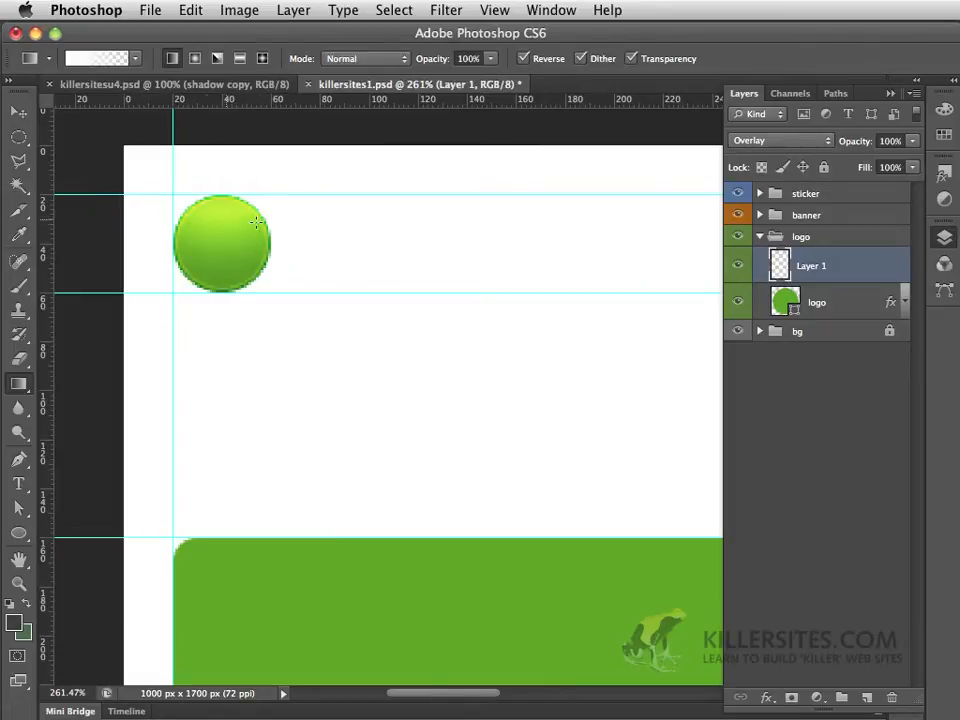
mouse_move(251, 230)
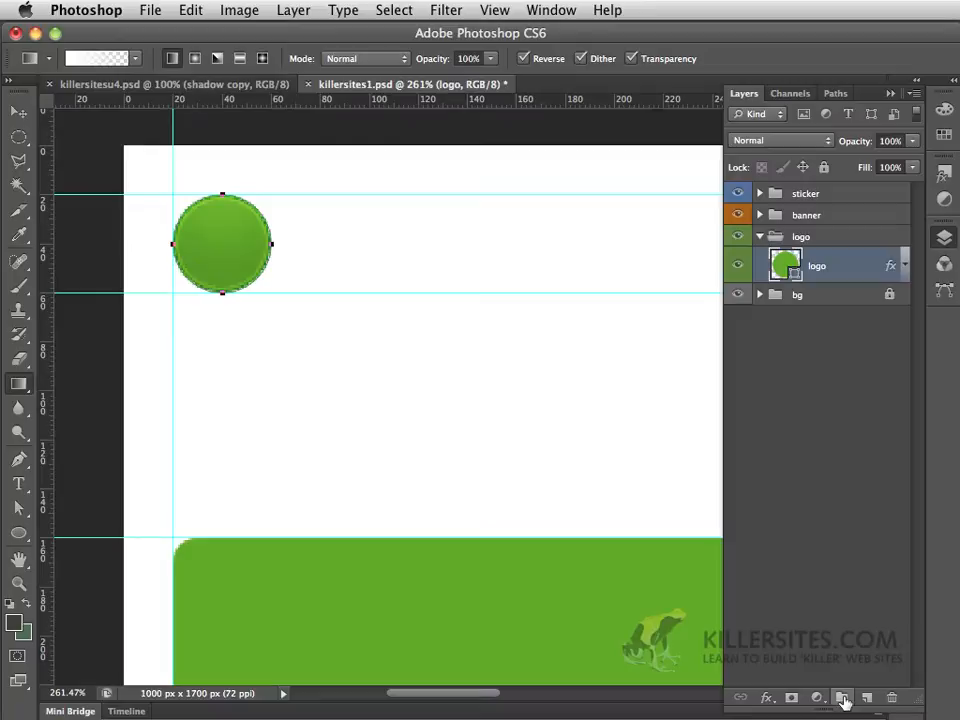
left_click(867, 693)
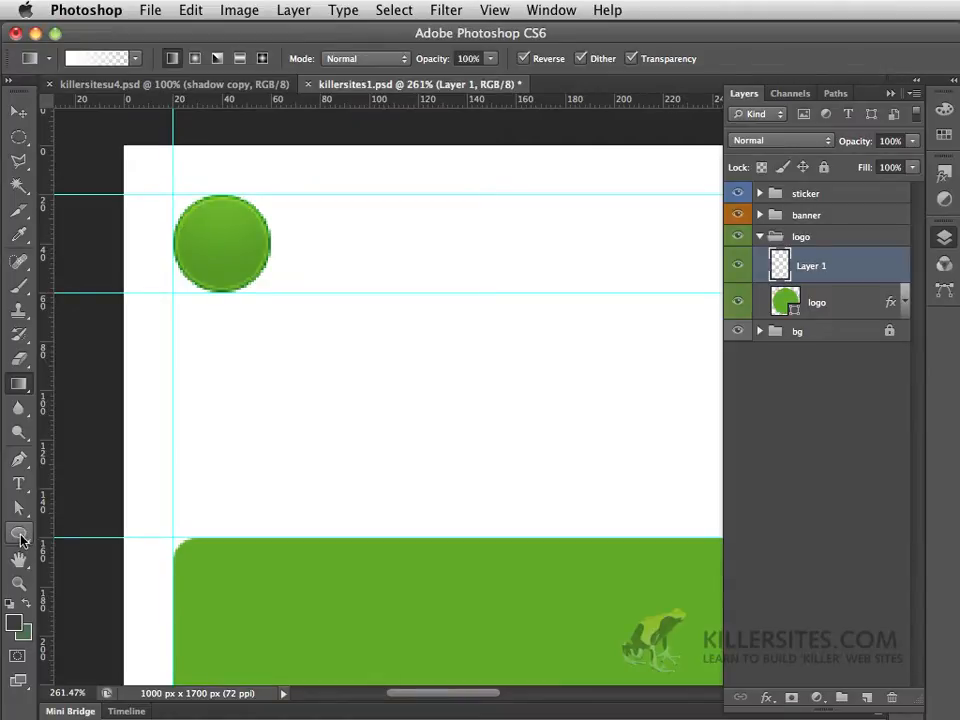
left_click(17, 557)
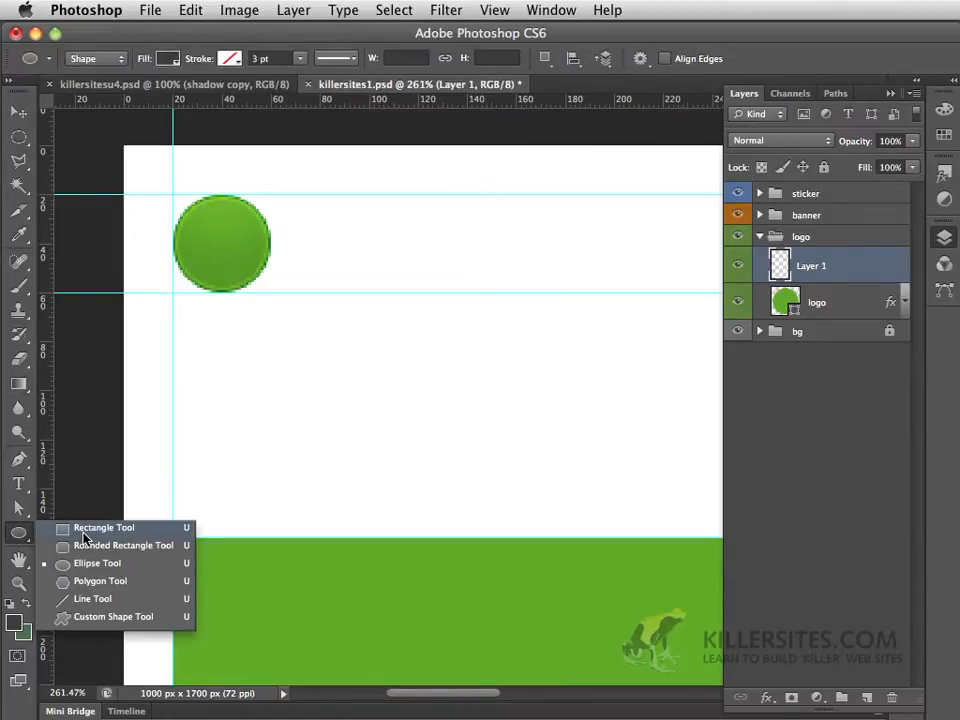
mouse_move(80, 563)
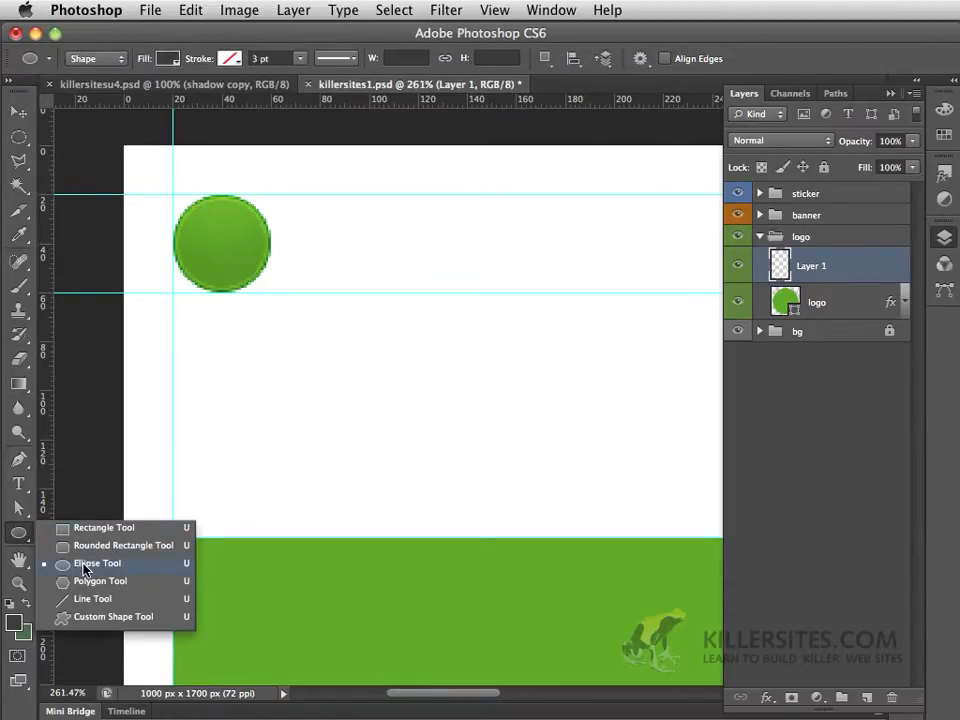
- Choose the Ellipse Tool from the shape tool flyout
left_click(71, 563)
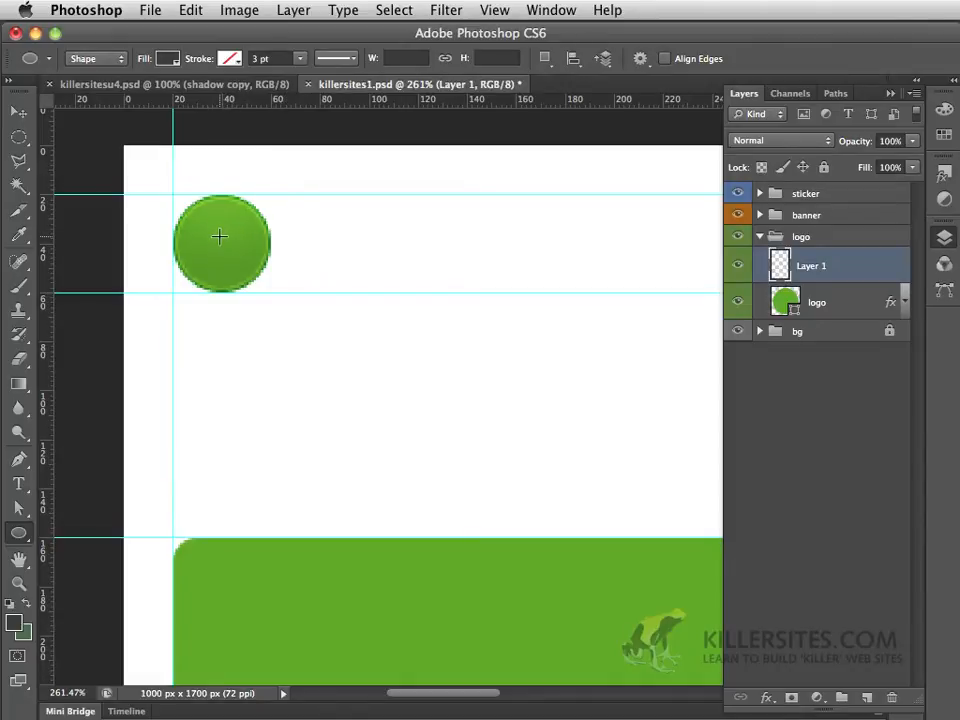
mouse_move(218, 194)
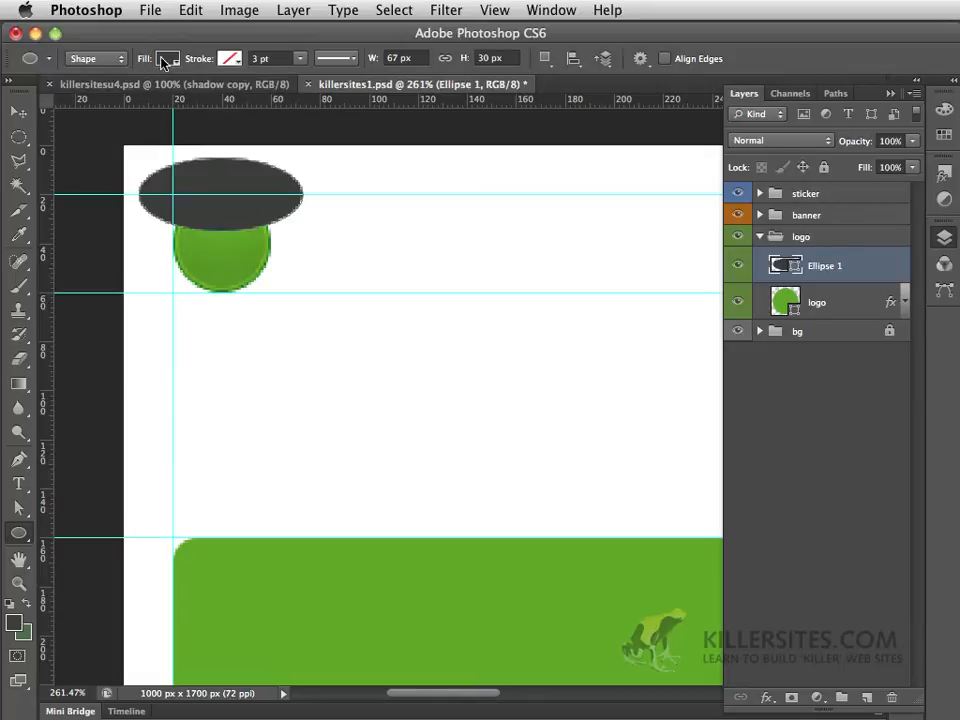
- Give Ellipse 1 a gradient fill with a white stop and one fully transparent end
left_click(170, 58)
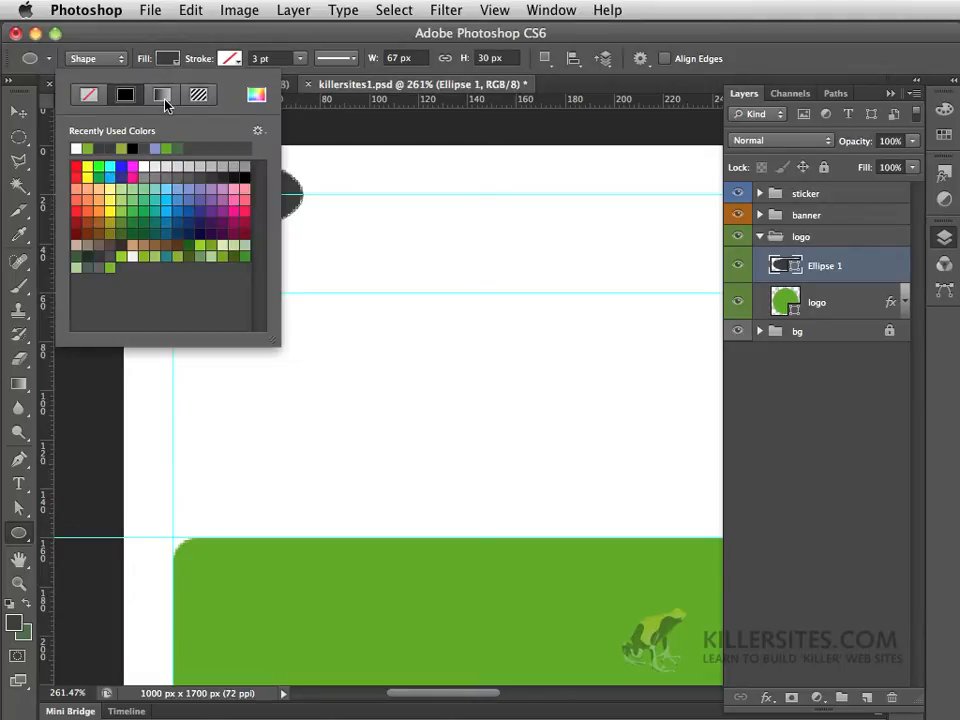
left_click(163, 94)
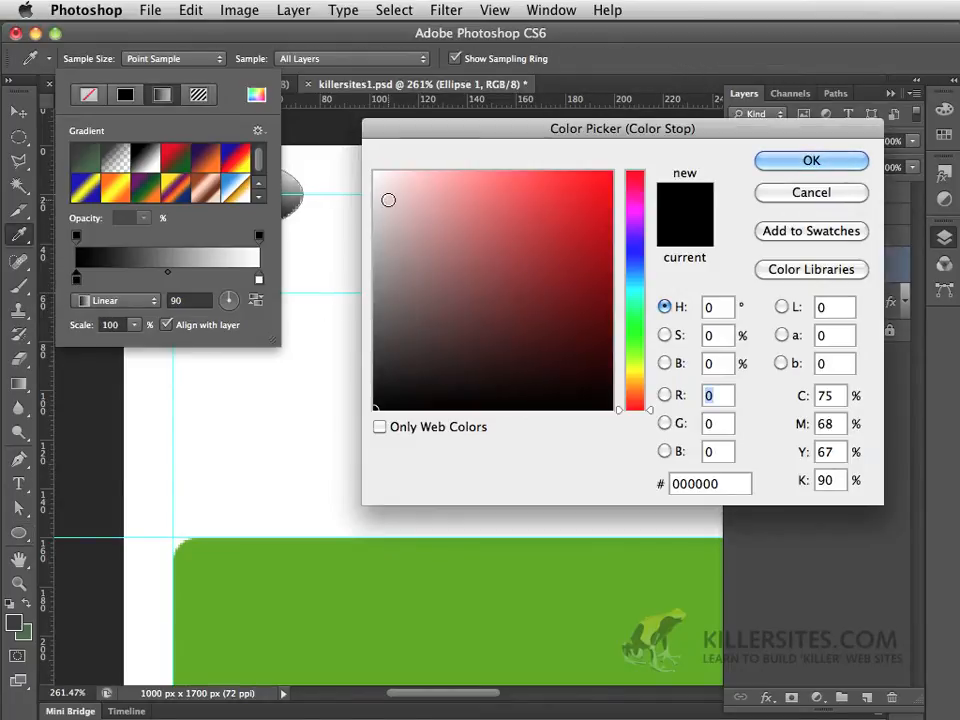
left_click(810, 160)
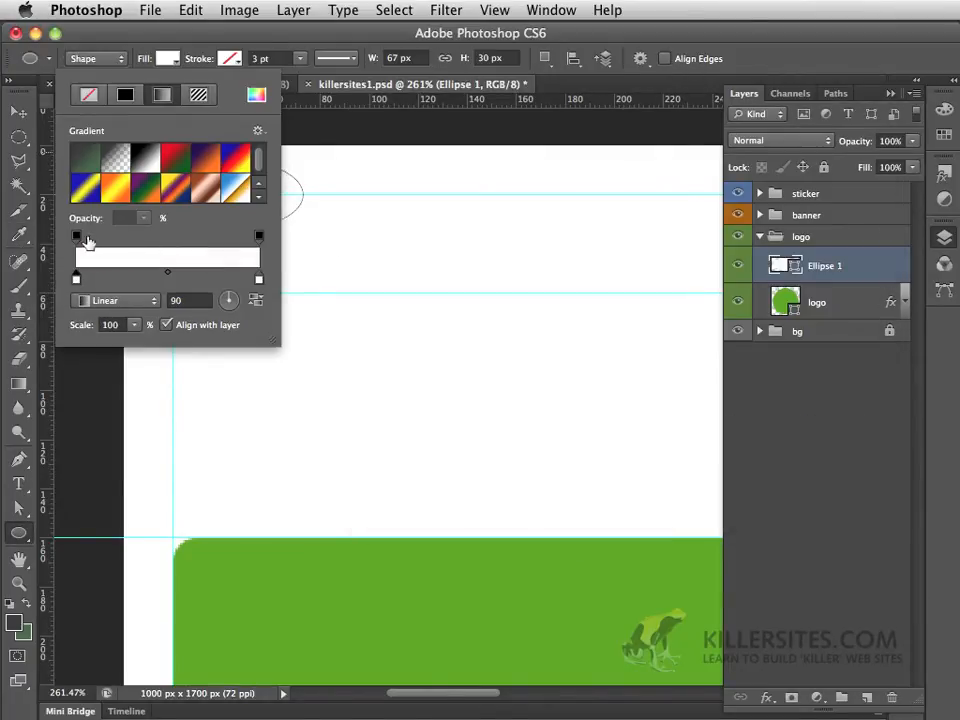
left_click_drag(77, 237, 158, 237)
type("0")
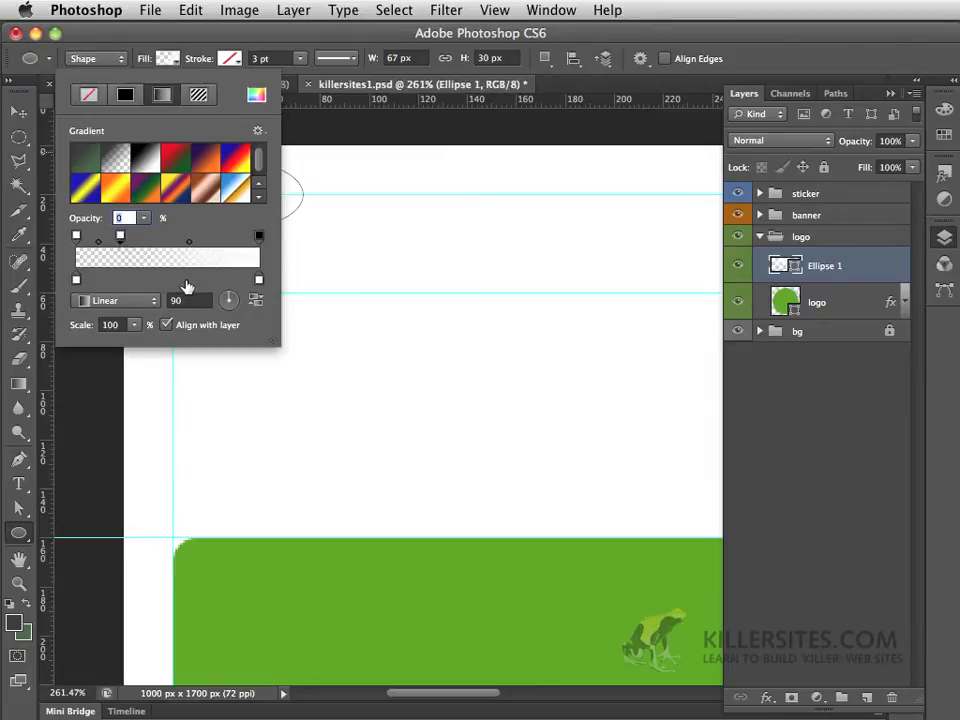
left_click(13, 114)
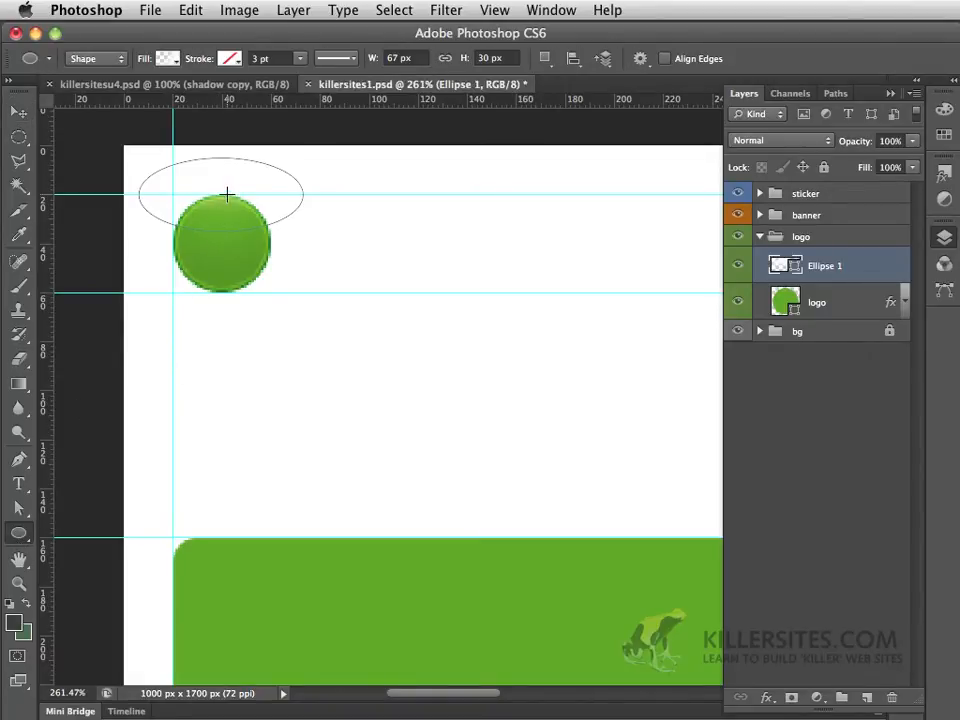
- Change a setting in the Ellipse options bar
left_click(182, 52)
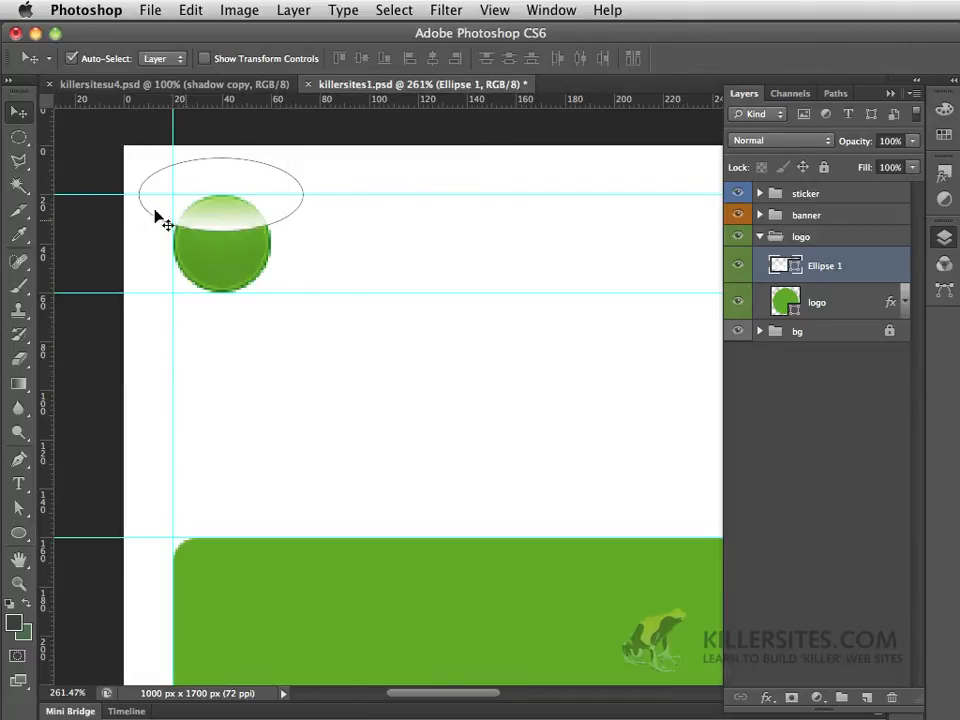
mouse_move(281, 233)
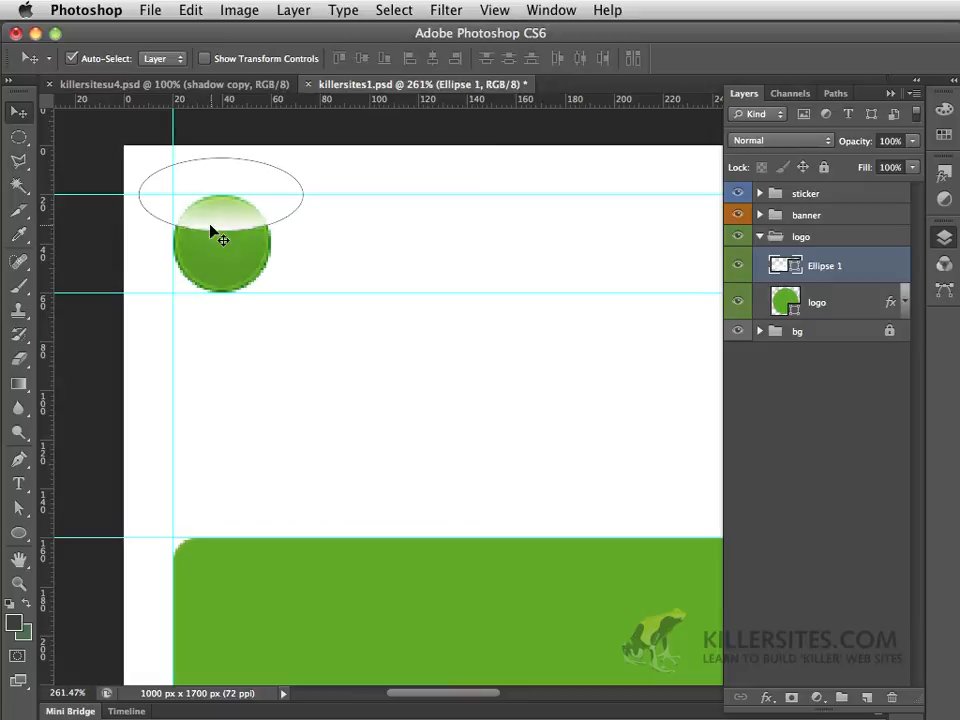
mouse_move(253, 228)
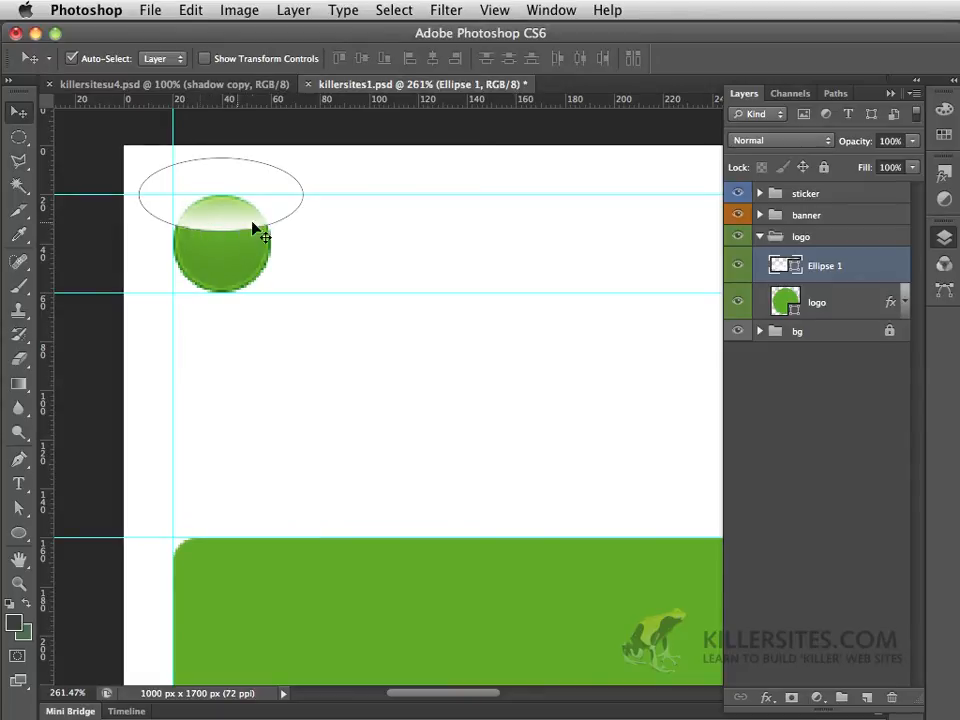
double_click(822, 265)
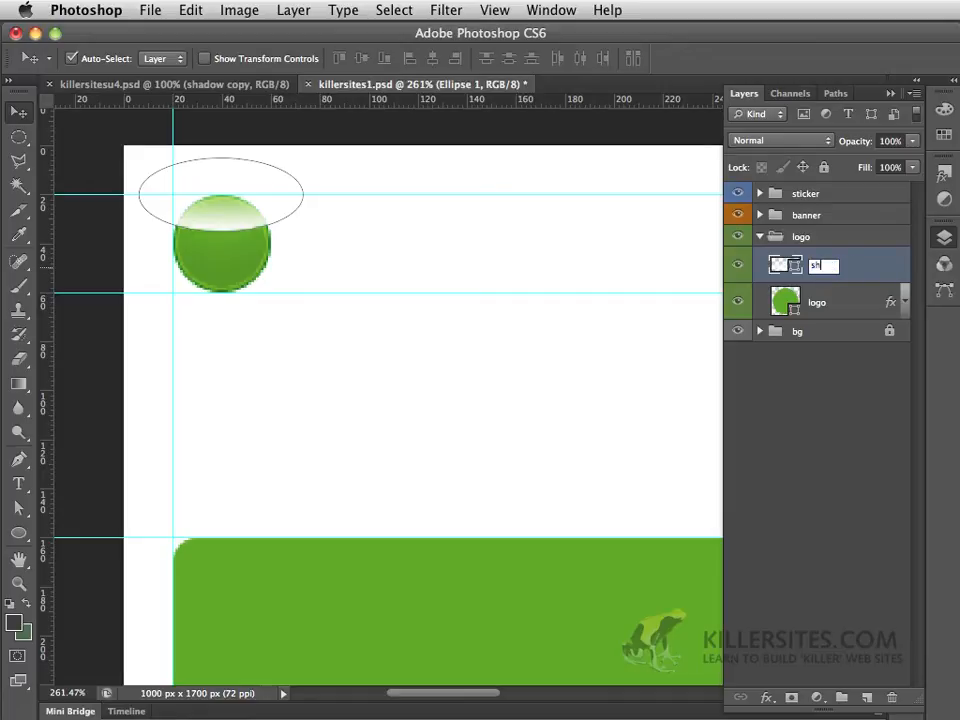
type("shine")
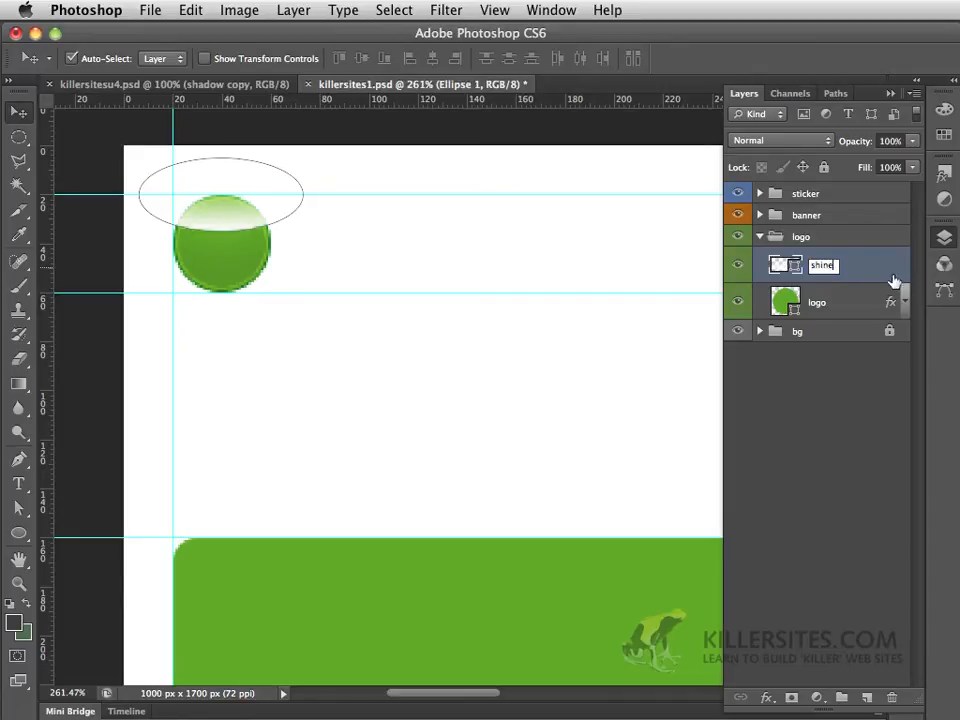
left_click(780, 140)
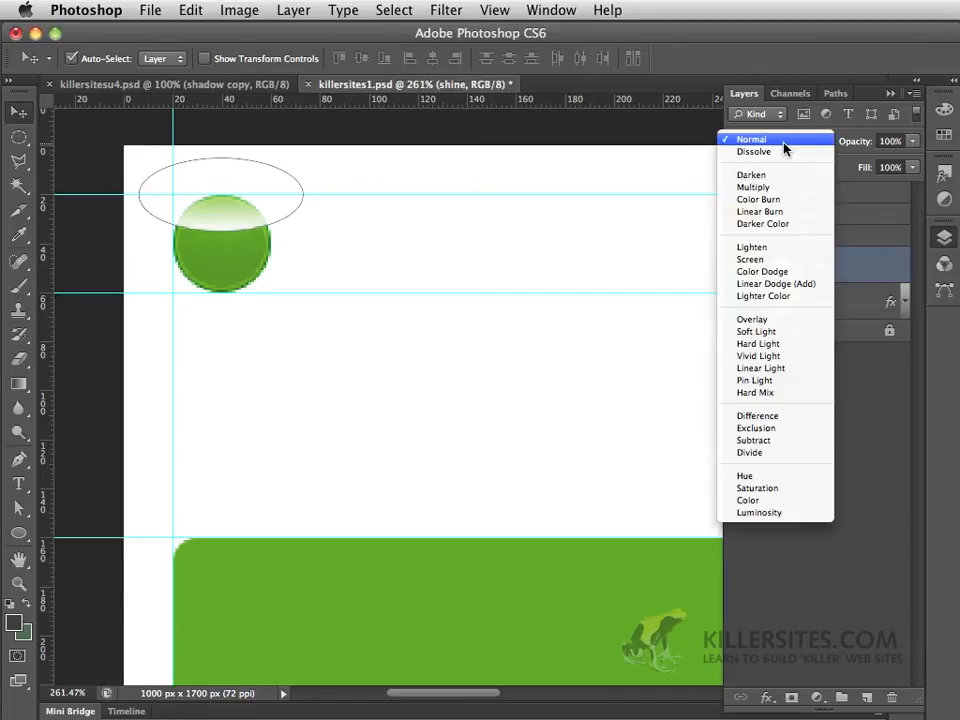
left_click(751, 319)
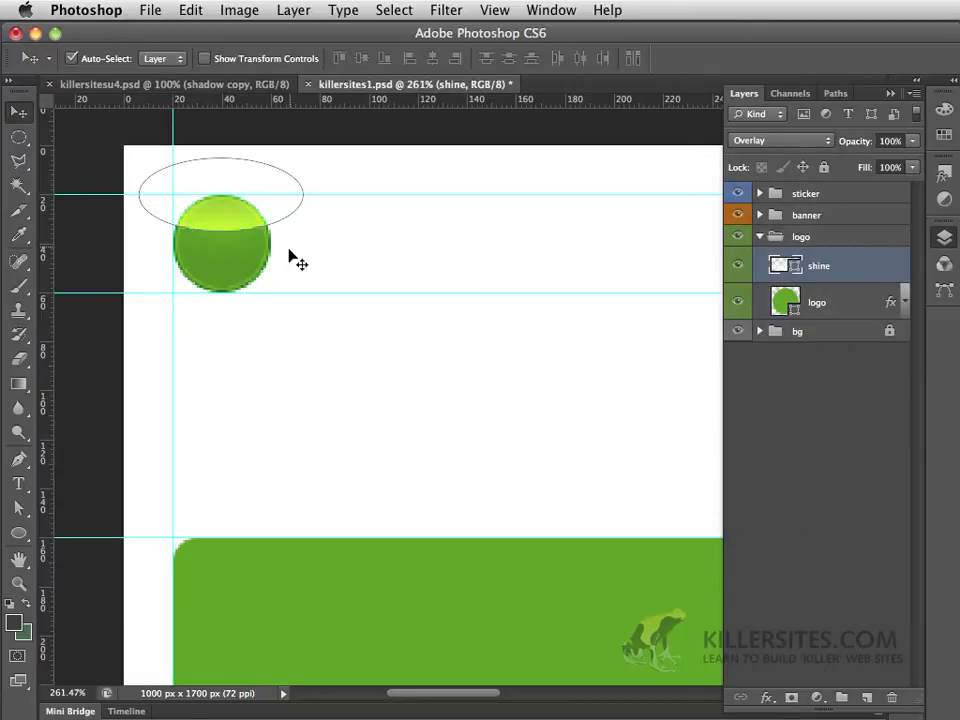
mouse_move(243, 242)
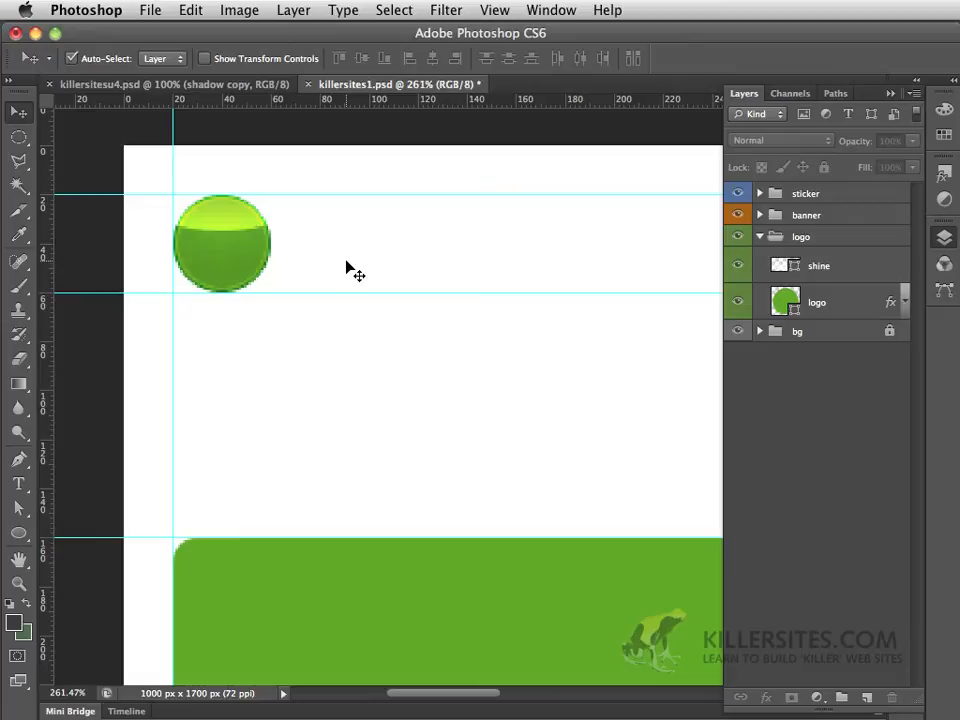
mouse_move(283, 231)
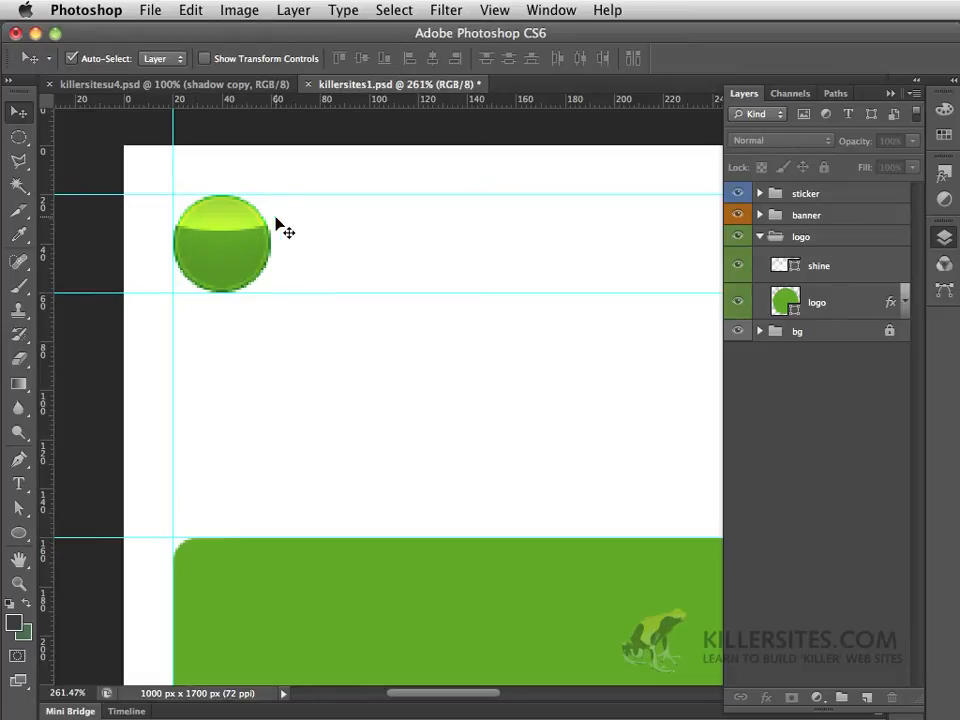
mouse_move(342, 257)
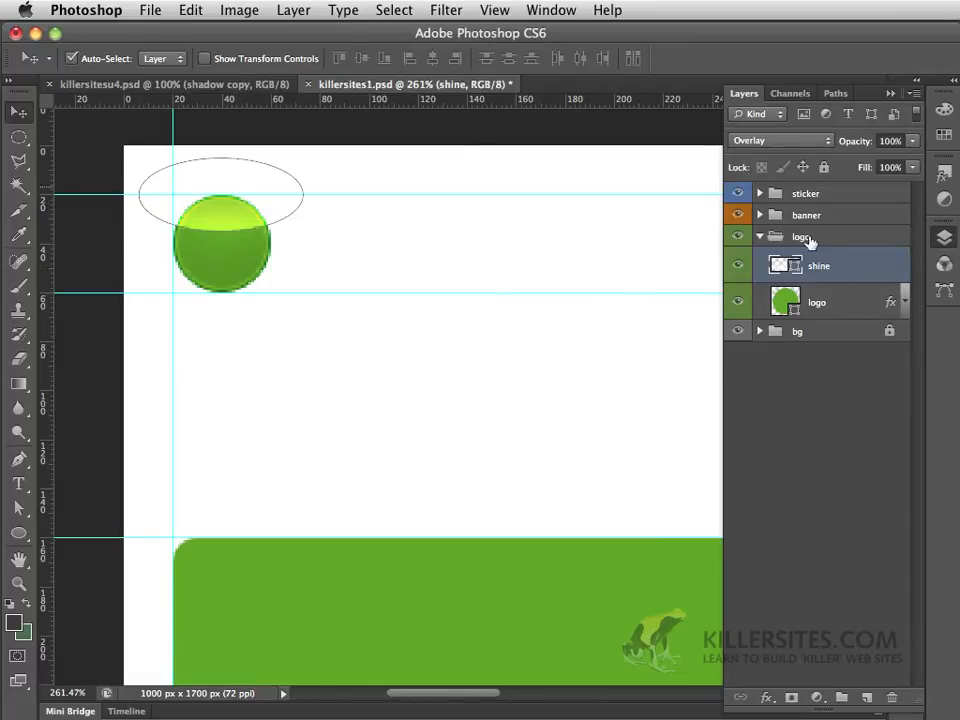
left_click(780, 140)
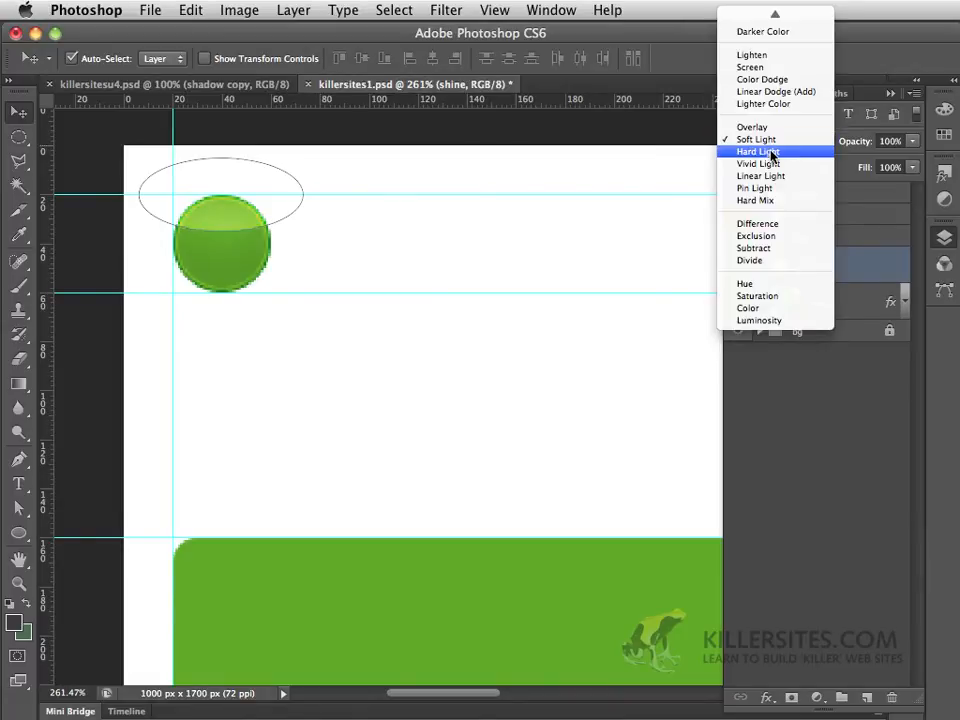
left_click(756, 151)
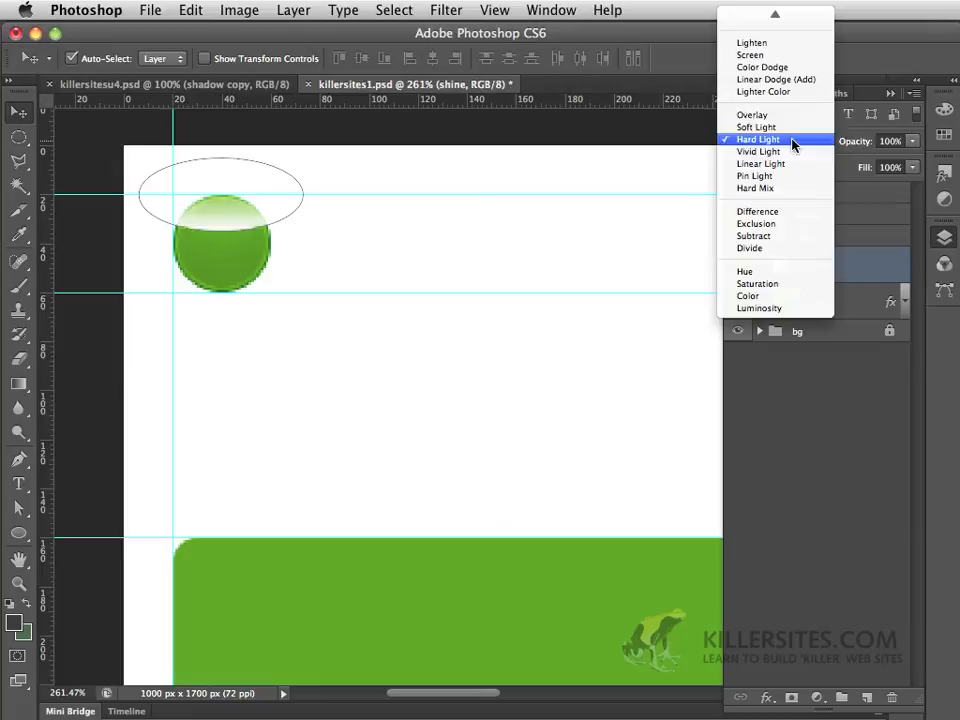
left_click(750, 114)
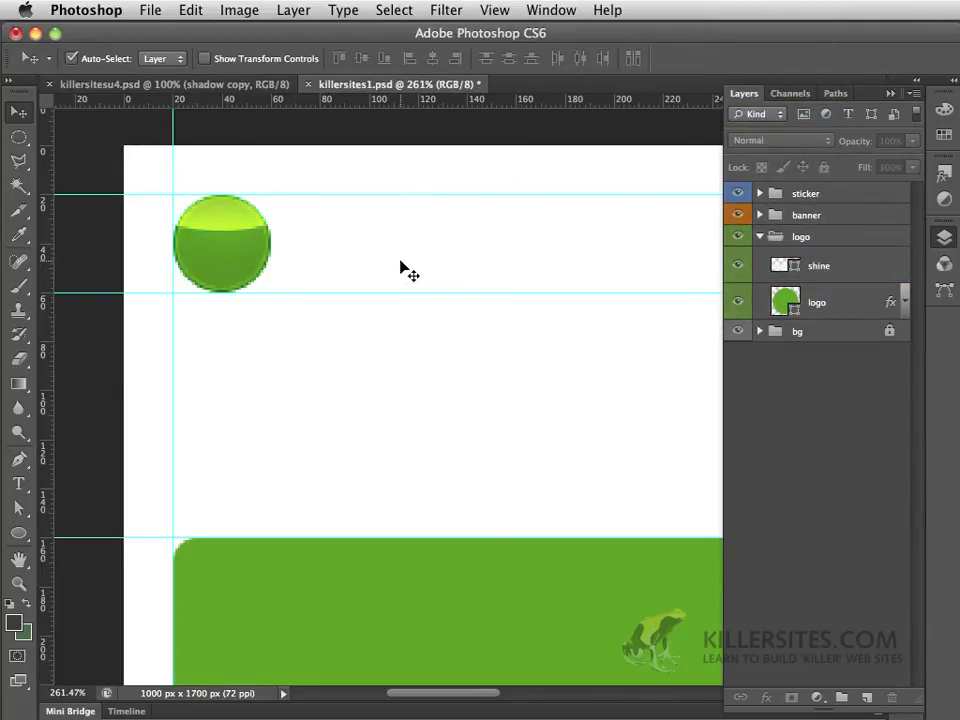
mouse_move(267, 196)
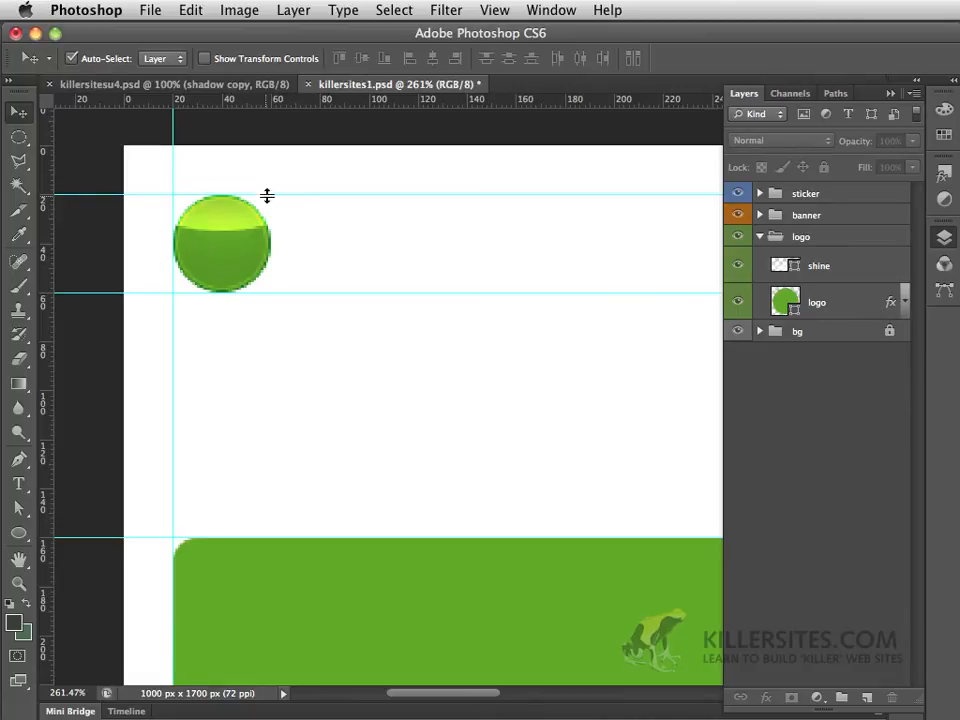
mouse_move(347, 249)
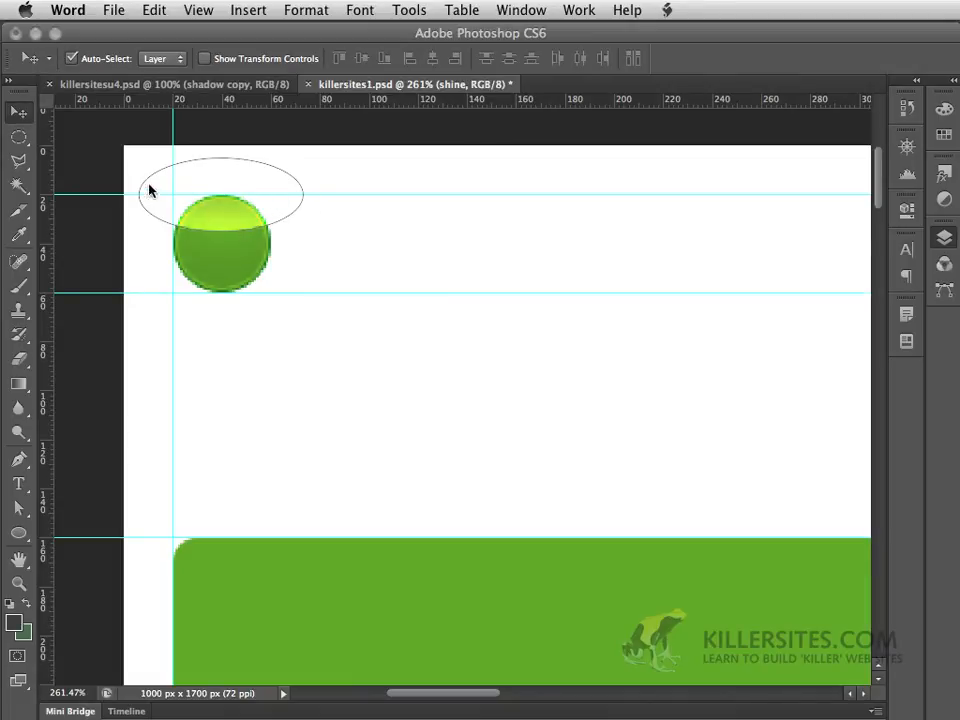
mouse_move(223, 193)
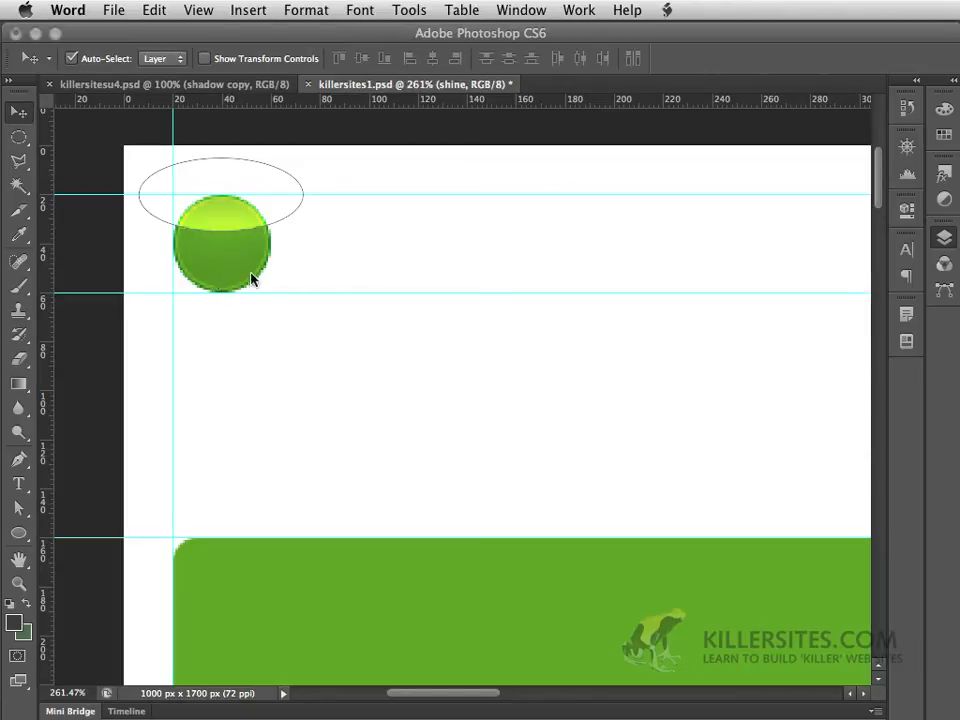
mouse_move(287, 224)
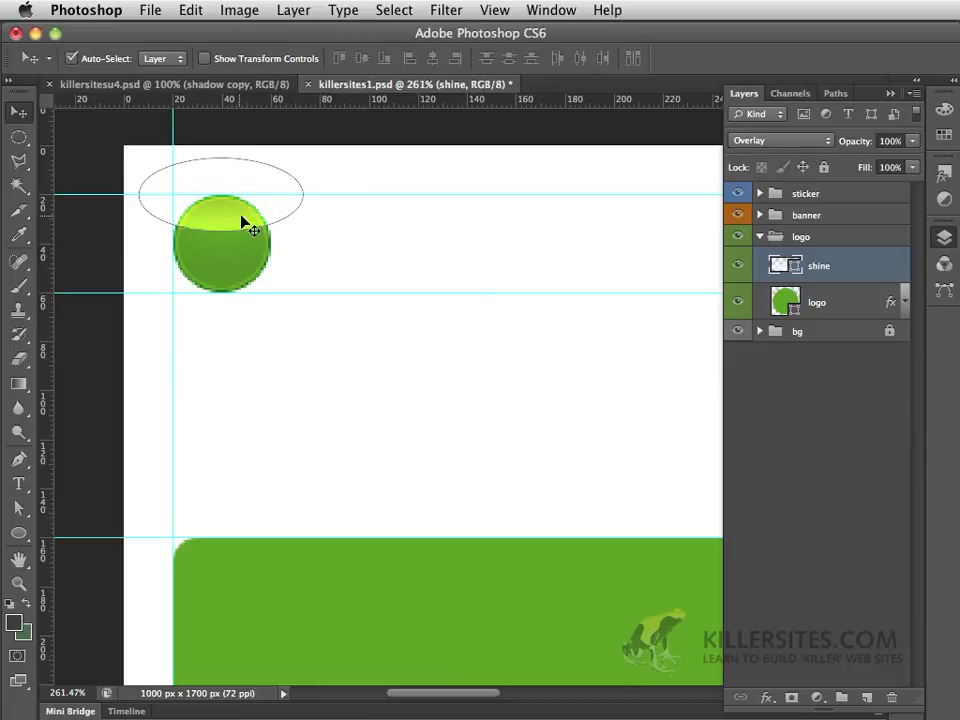
- Drag the shine ellipse slightly down over the green circle
left_click_drag(245, 225, 235, 230)
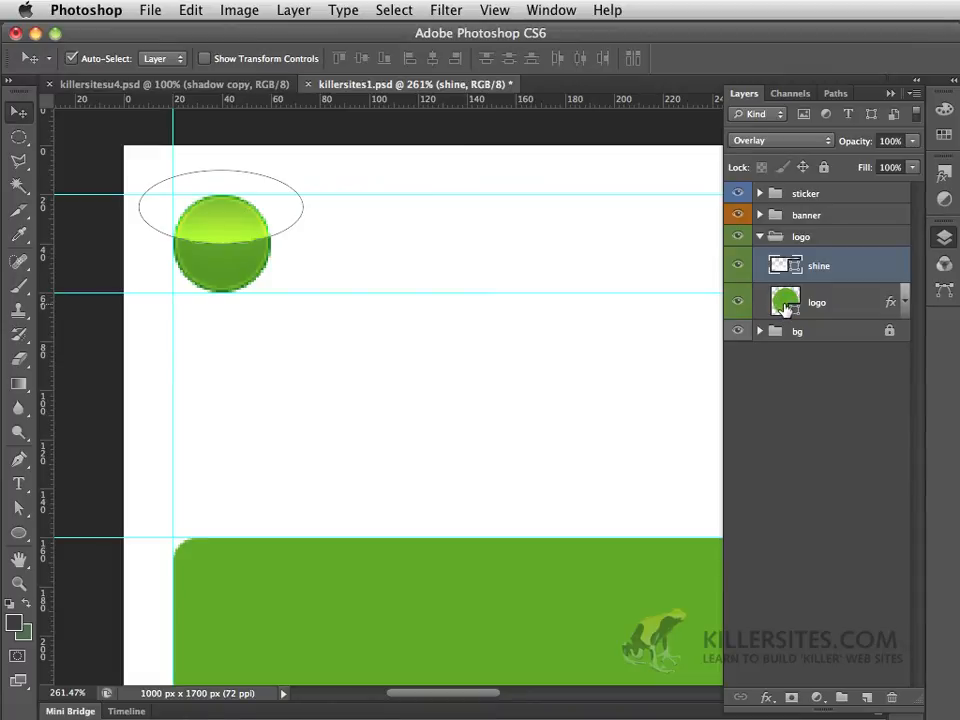
mouse_move(783, 305)
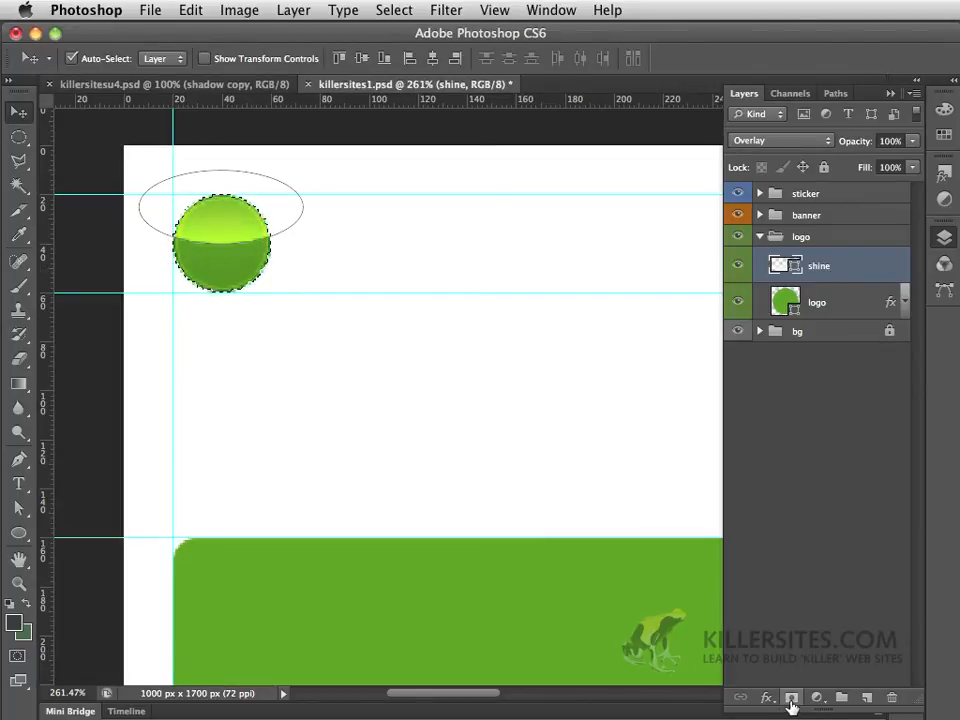
- Add a layer mask to the shine layer from the circle selection
left_click(789, 695)
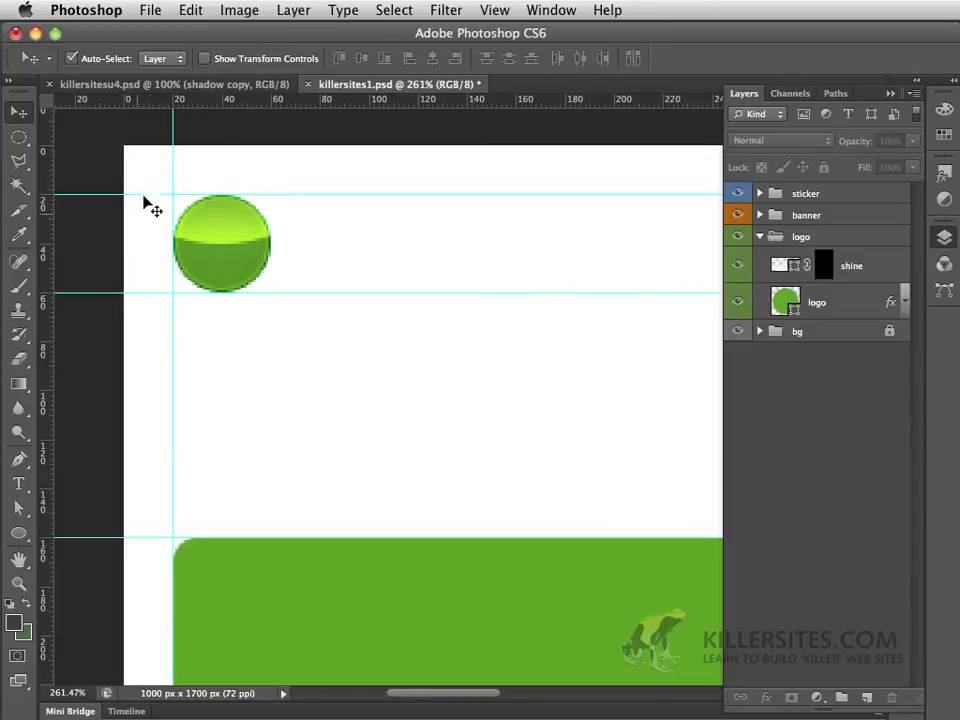
mouse_move(255, 237)
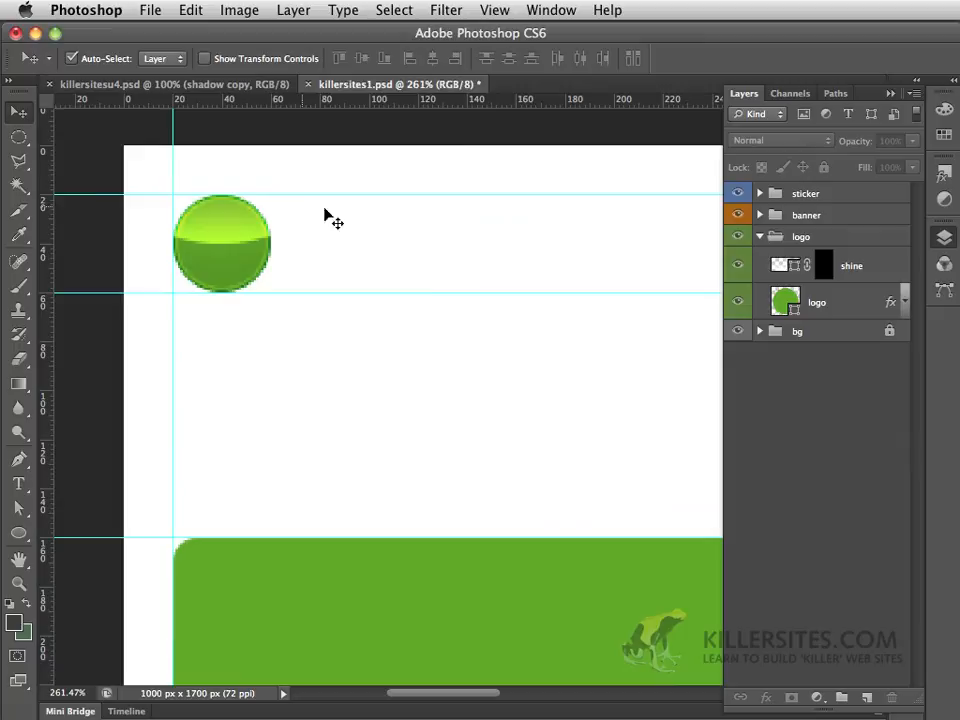
mouse_move(651, 340)
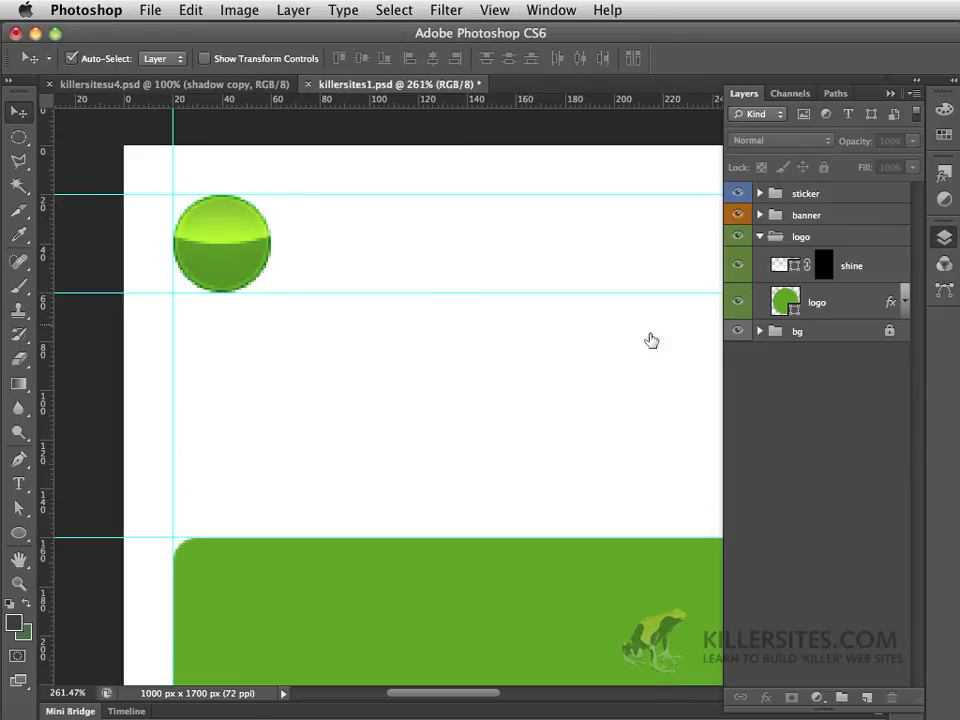
left_click(780, 139)
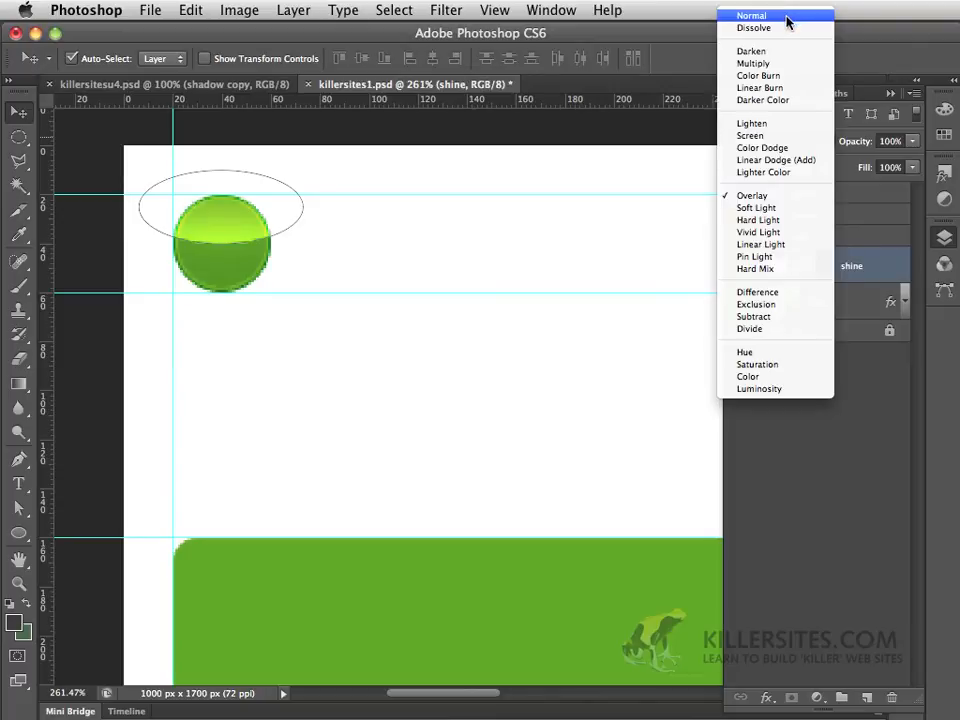
left_click(765, 19)
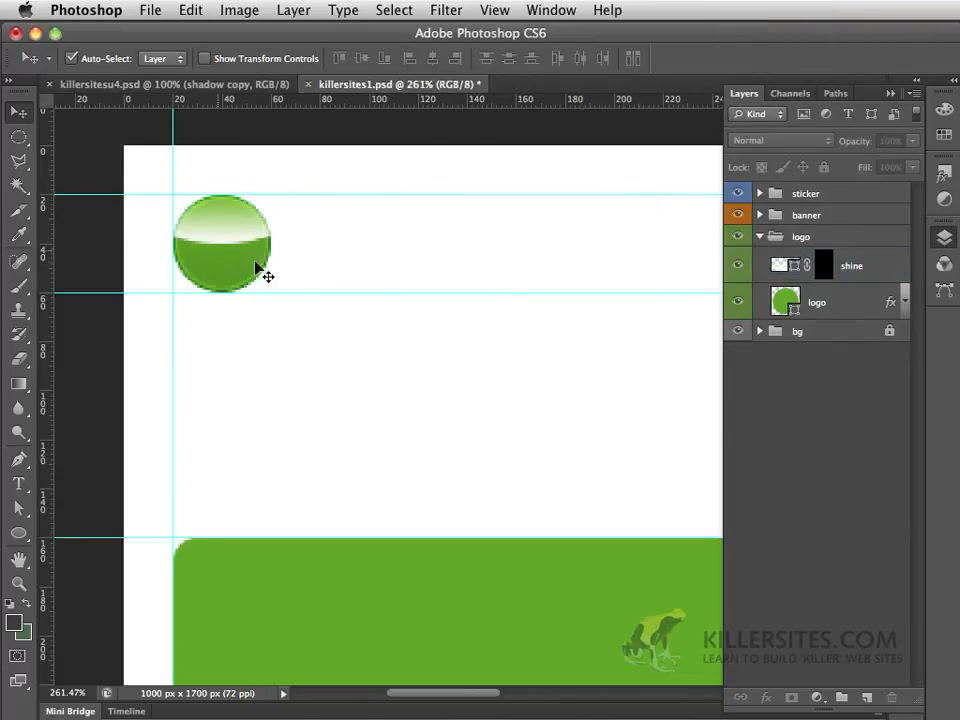
mouse_move(232, 232)
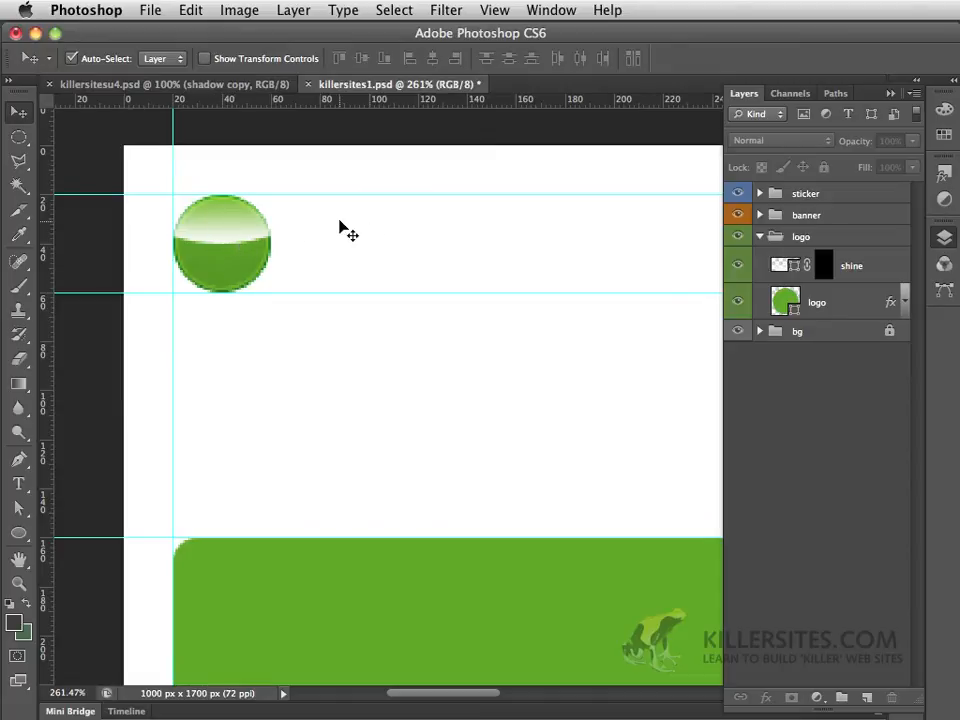
left_click(850, 265)
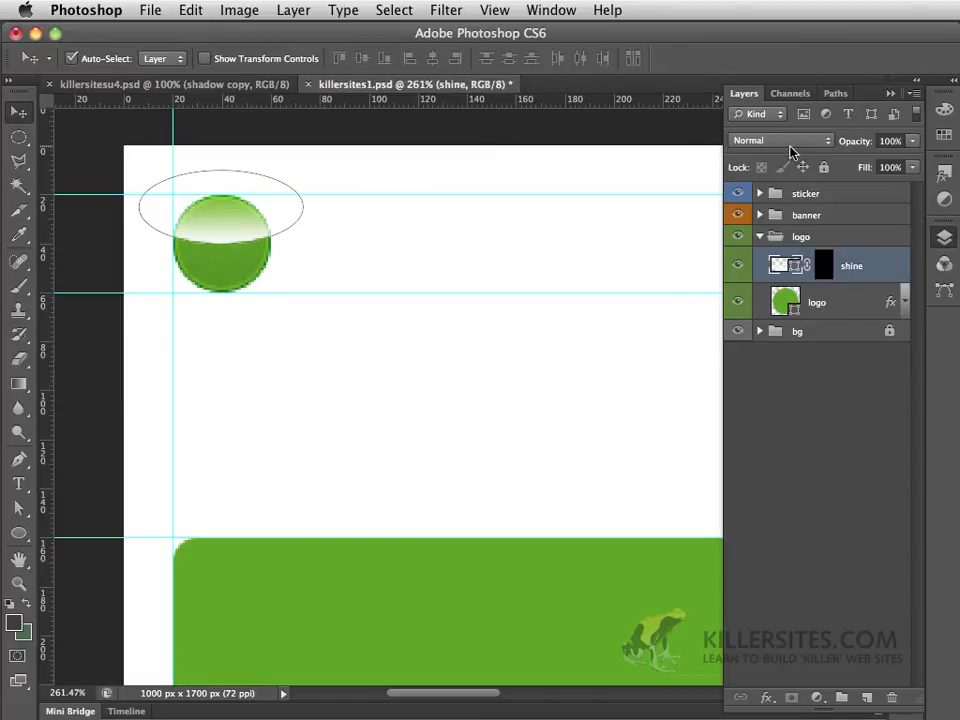
left_click(780, 140)
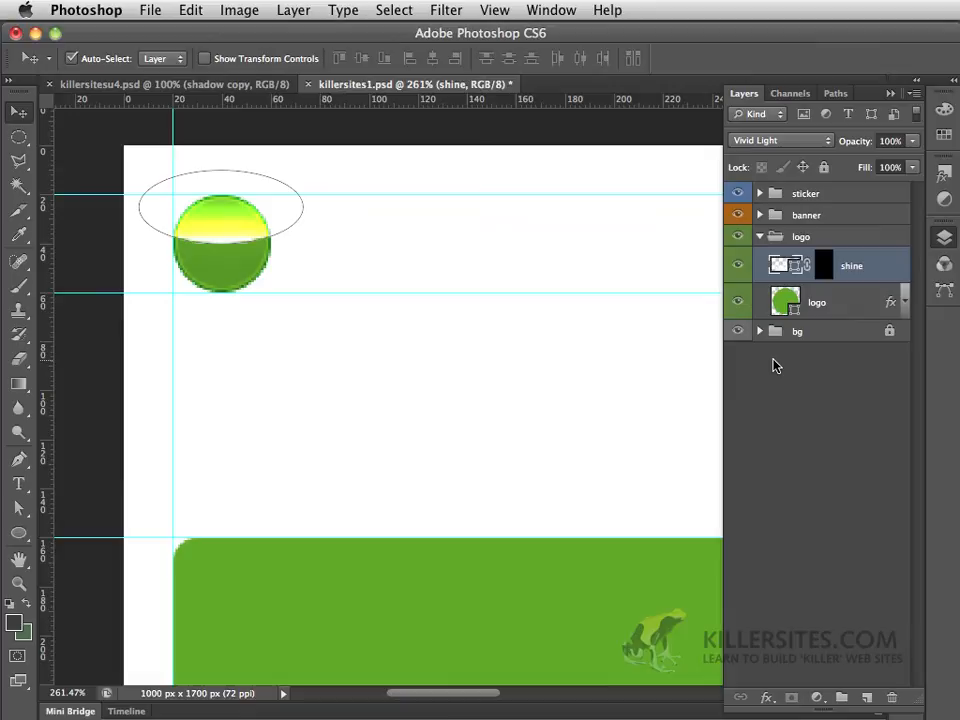
left_click(780, 140)
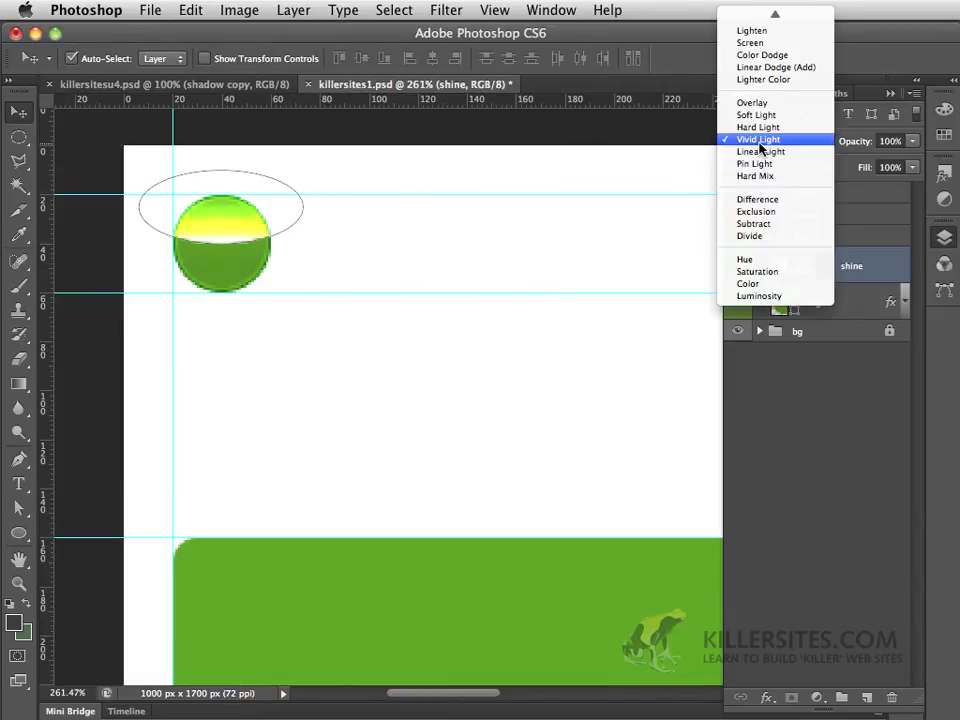
left_click(750, 102)
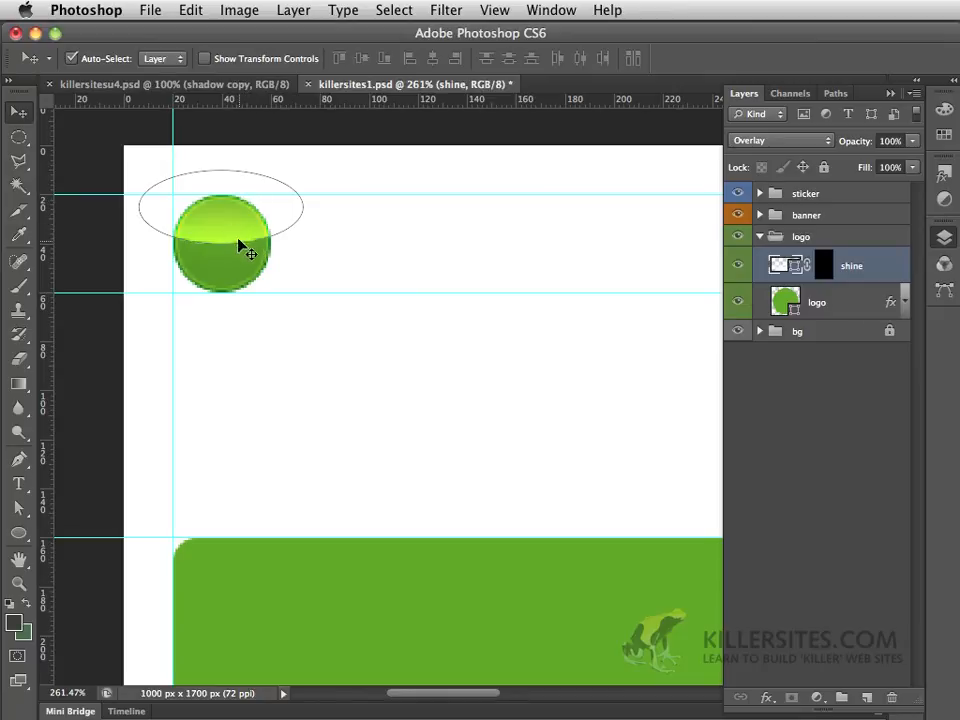
mouse_move(228, 272)
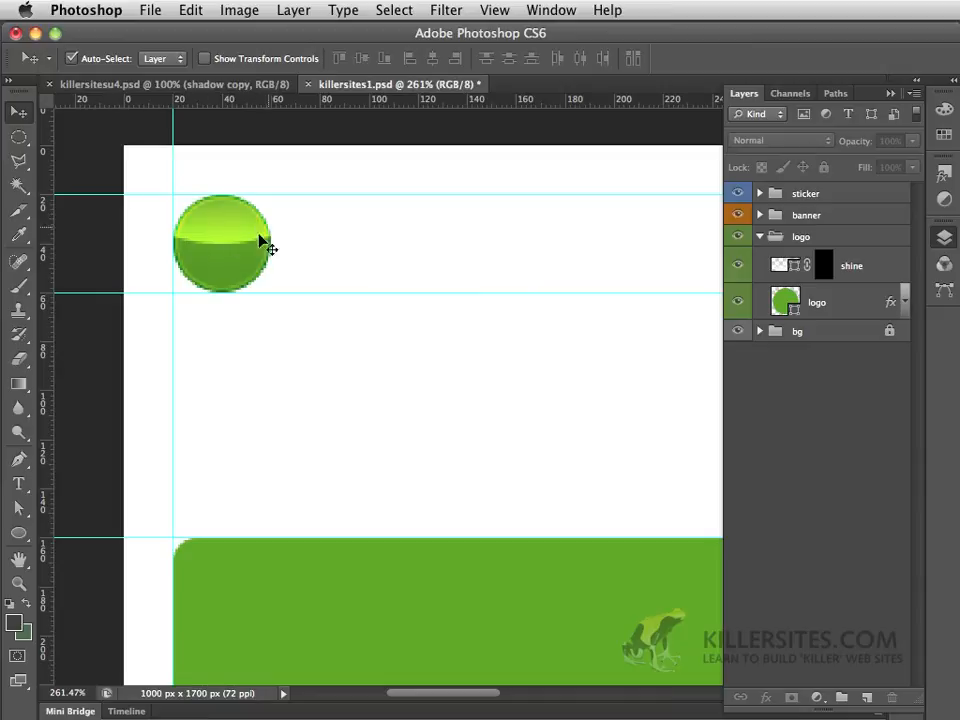
mouse_move(399, 265)
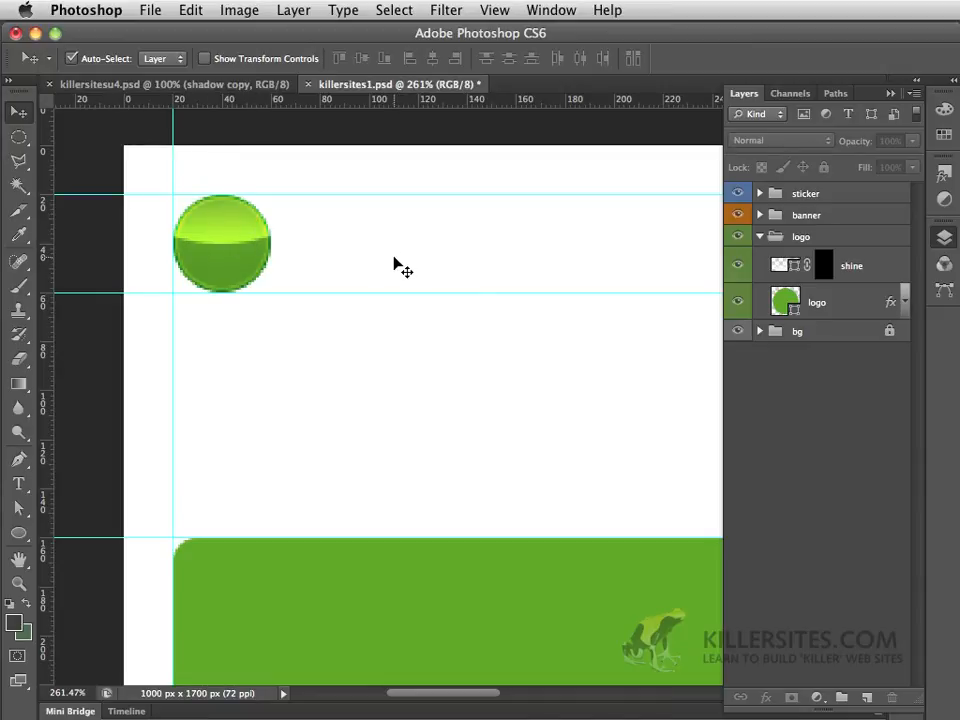
mouse_move(188, 303)
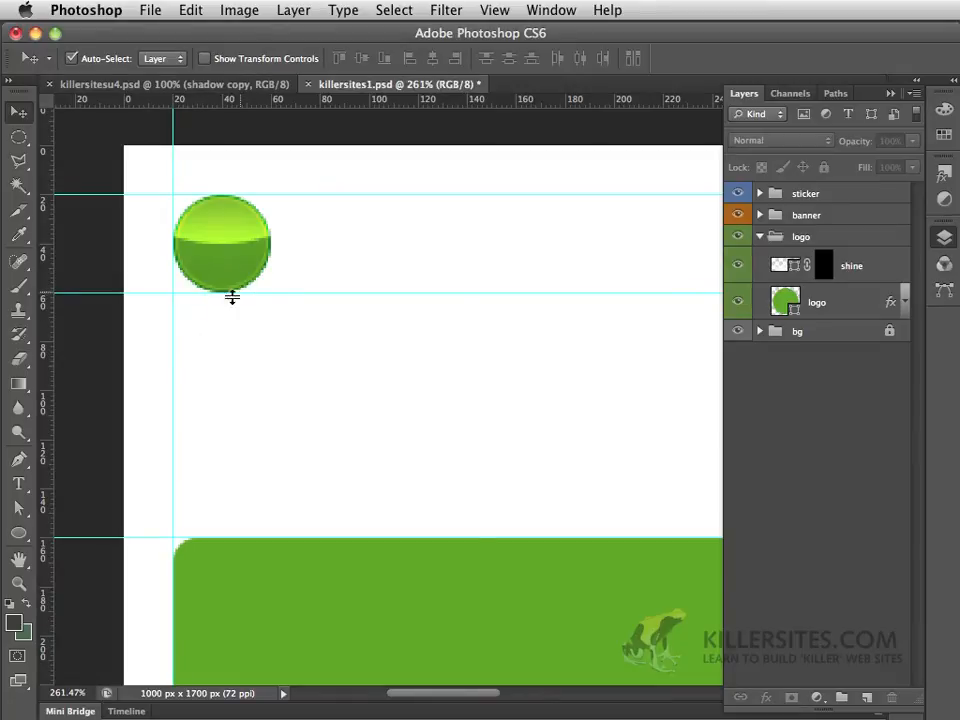
mouse_move(240, 300)
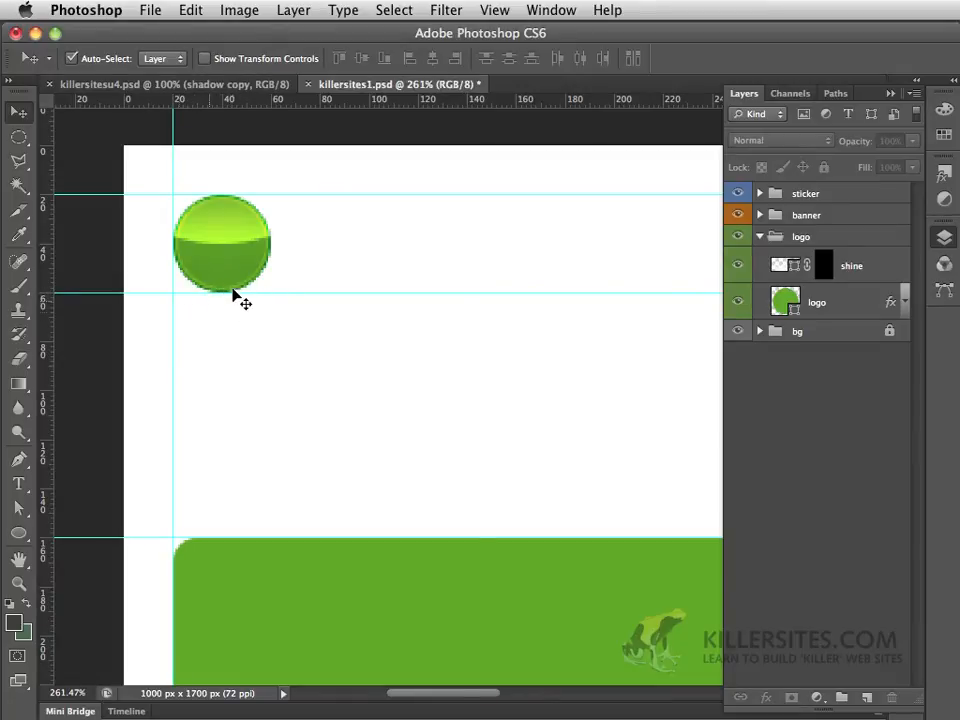
mouse_move(314, 258)
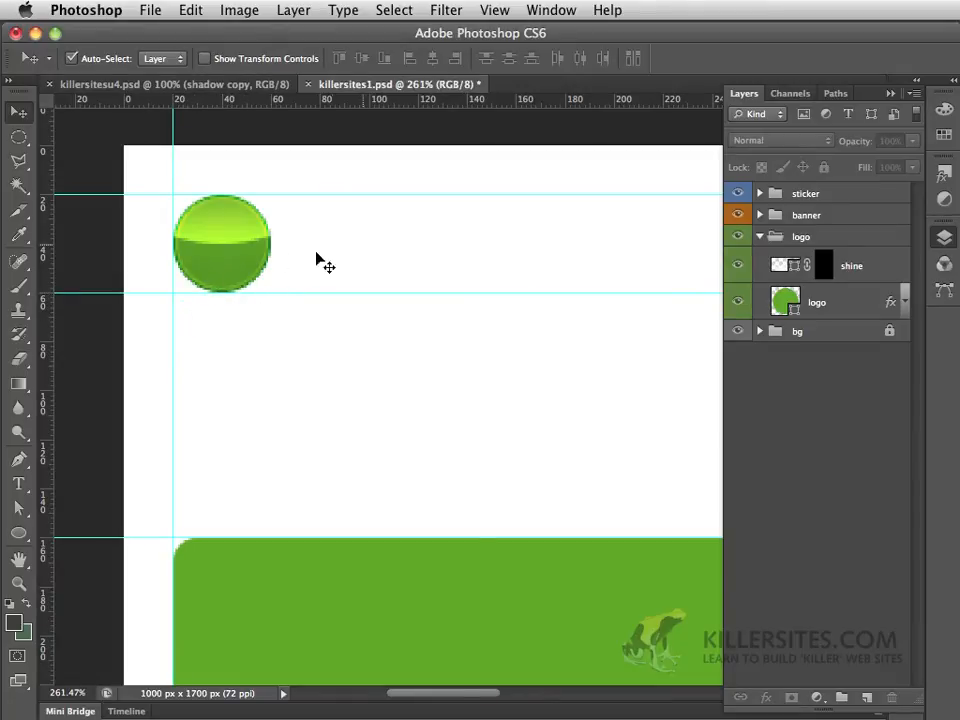